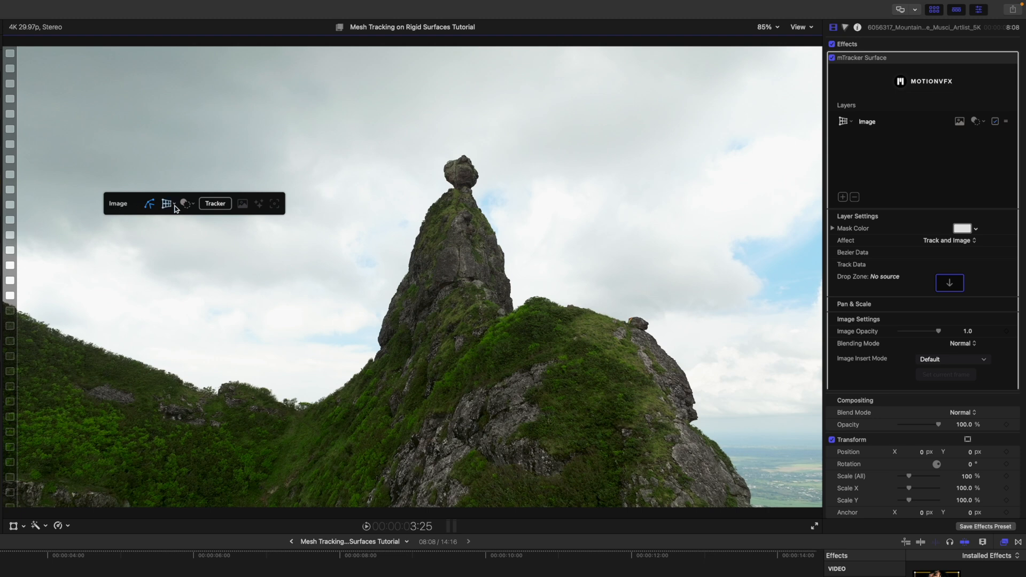
# - Generate a dense triangular surface mesh over the mountain's rocky peak and ridge
pyautogui.click(166, 203)
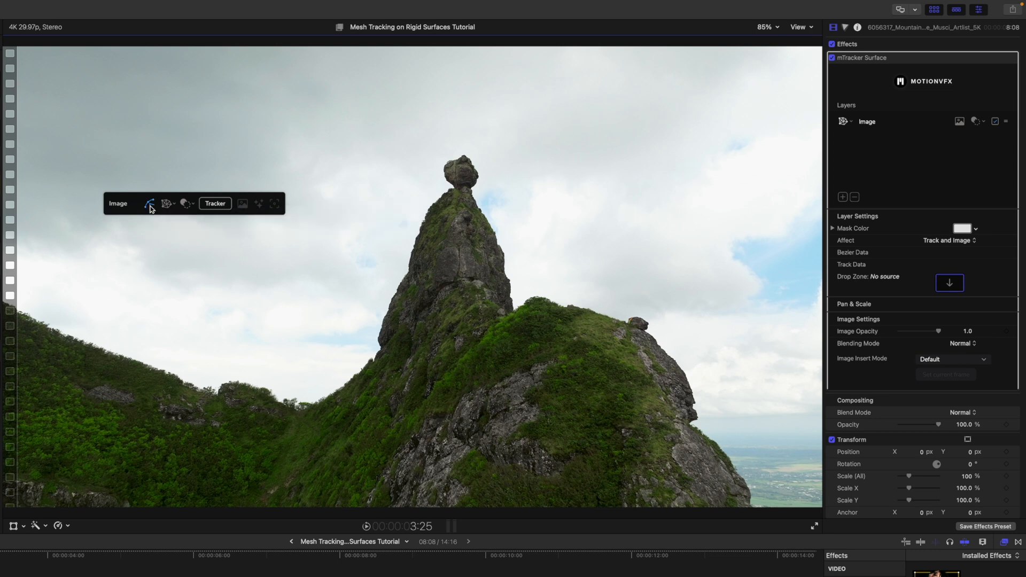
pyautogui.moveTo(443, 511)
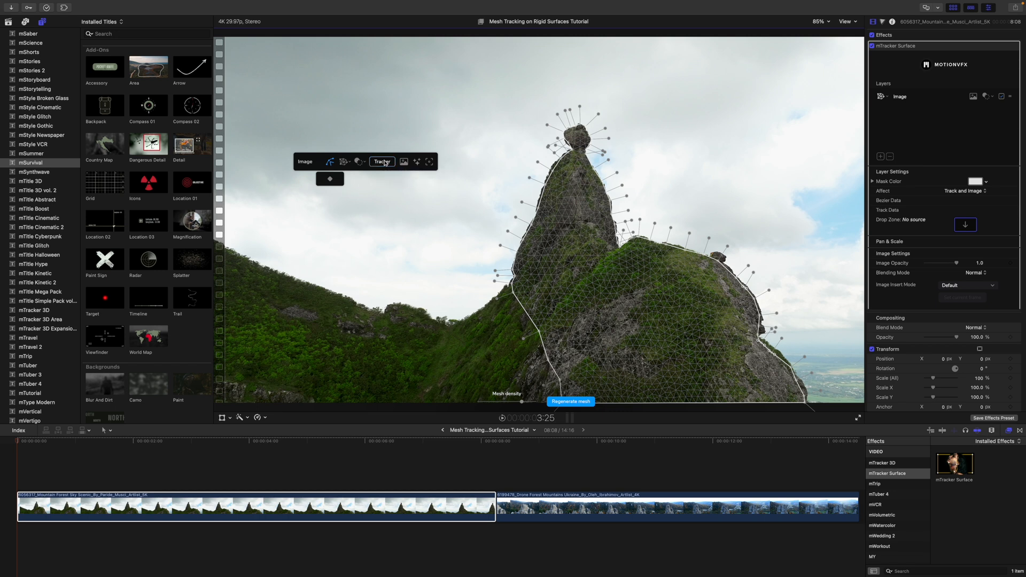
# - Track the mesh forward through the drone clip, verify by scrubbing, and return to the start
pyautogui.click(383, 162)
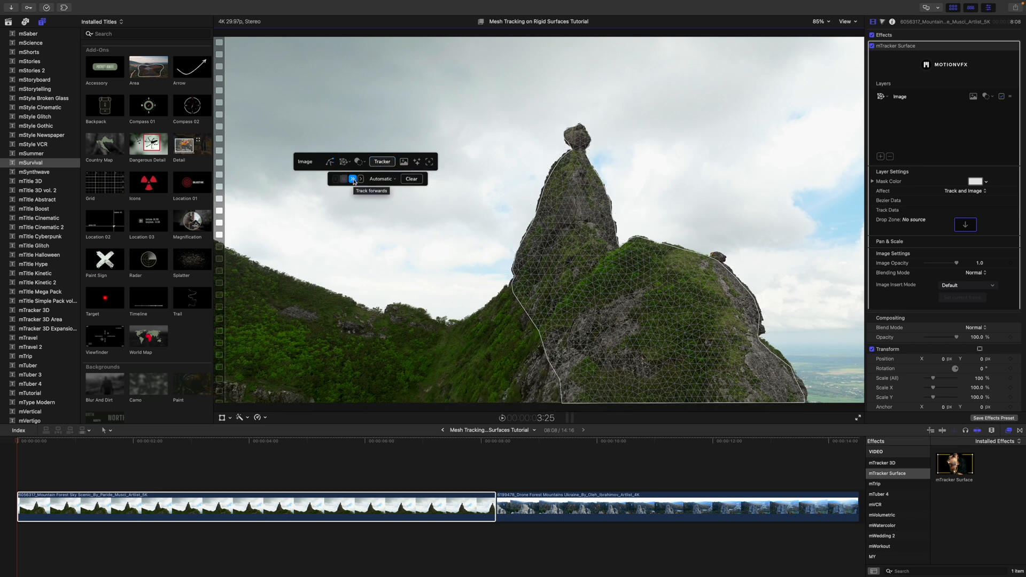
pyautogui.click(353, 178)
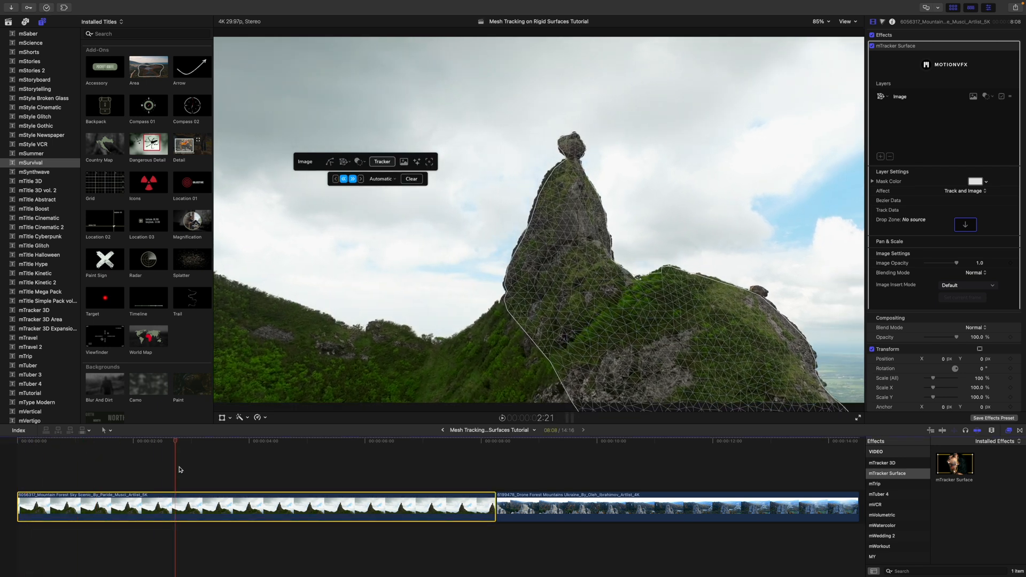
pyautogui.click(482, 440)
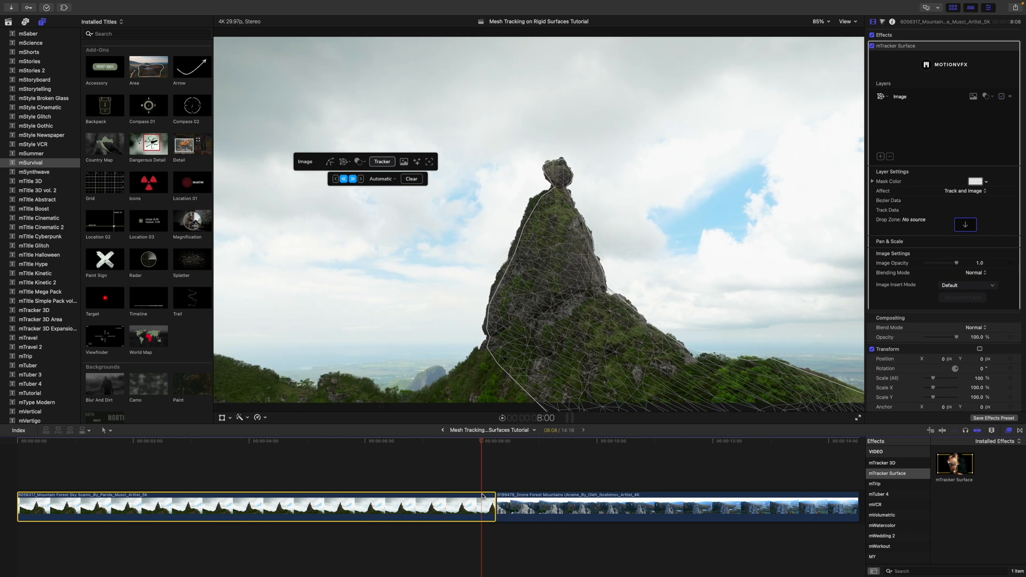
pyautogui.click(301, 442)
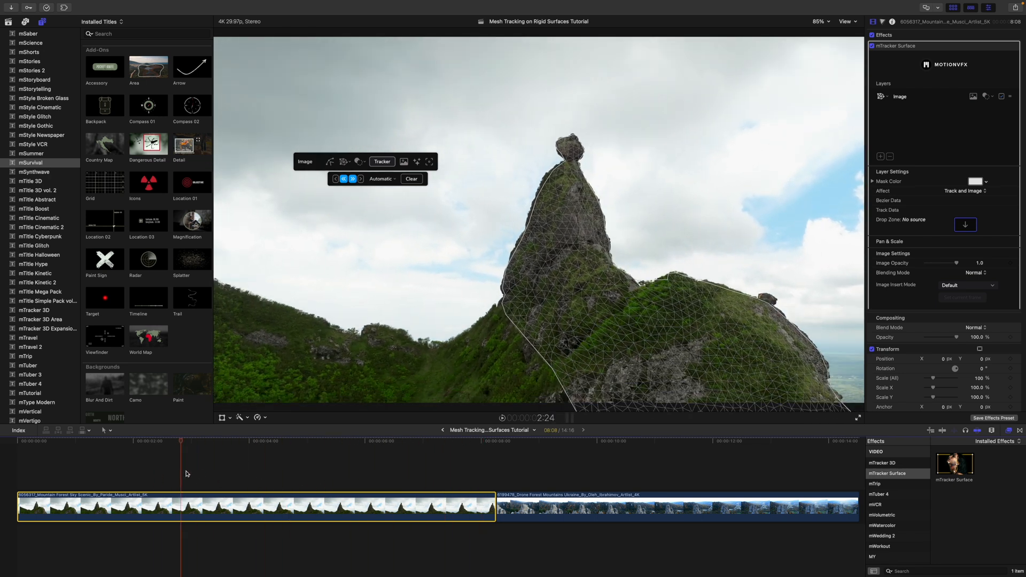
pyautogui.click(51, 441)
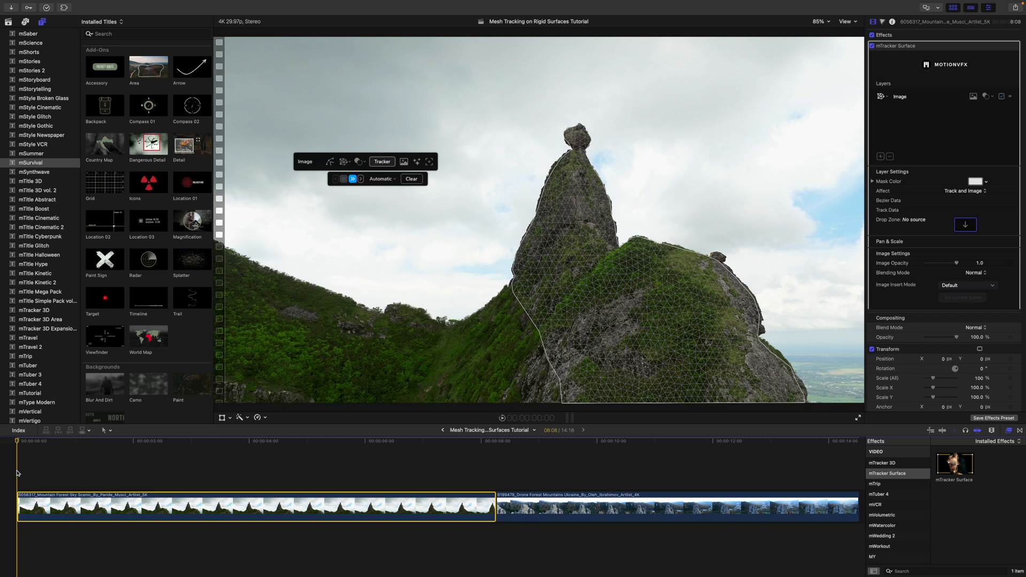
pyautogui.moveTo(194, 336)
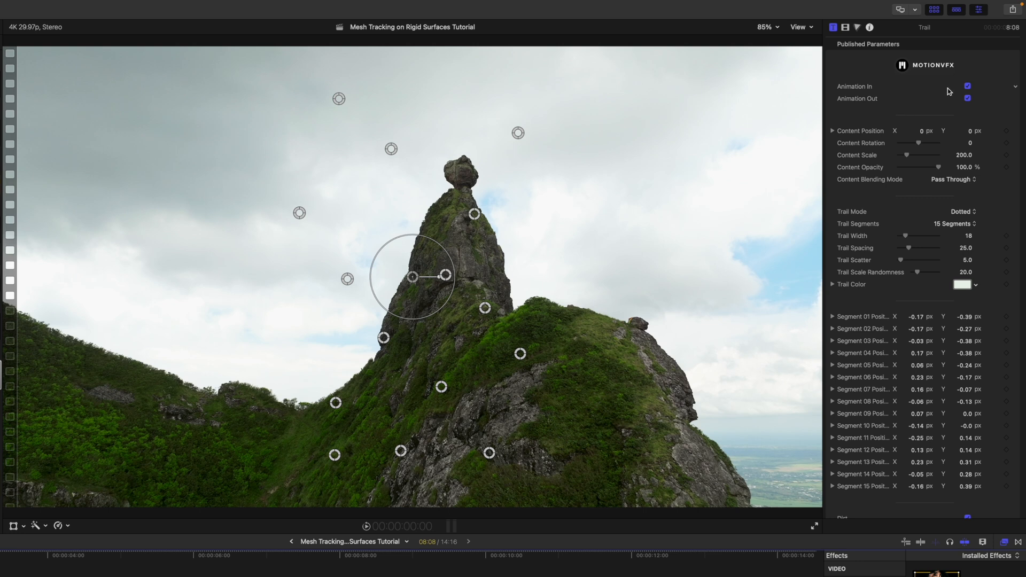
# - Turn off Animation In and Animation Out on the Trail and Target titles
pyautogui.click(968, 85)
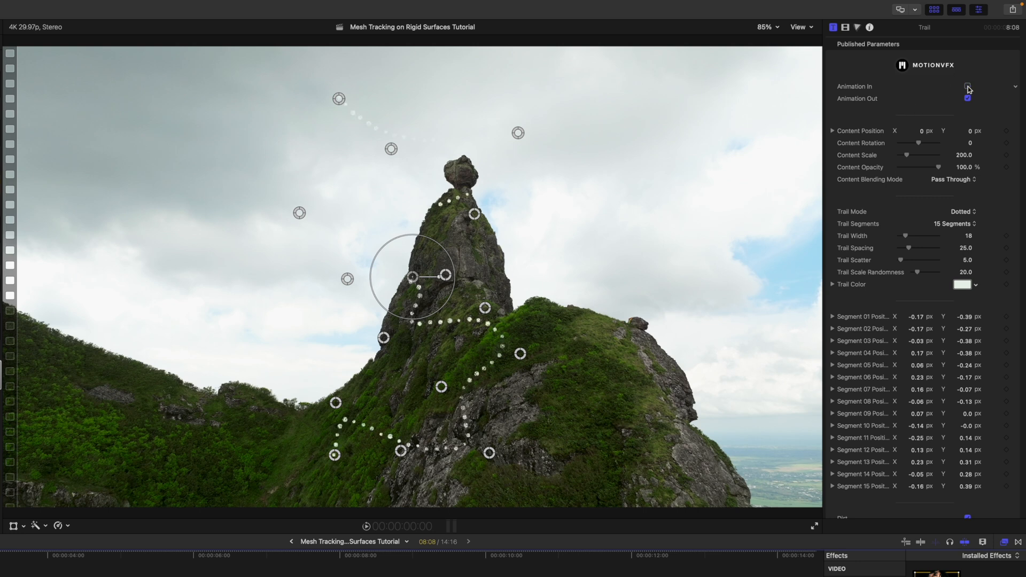
pyautogui.click(967, 86)
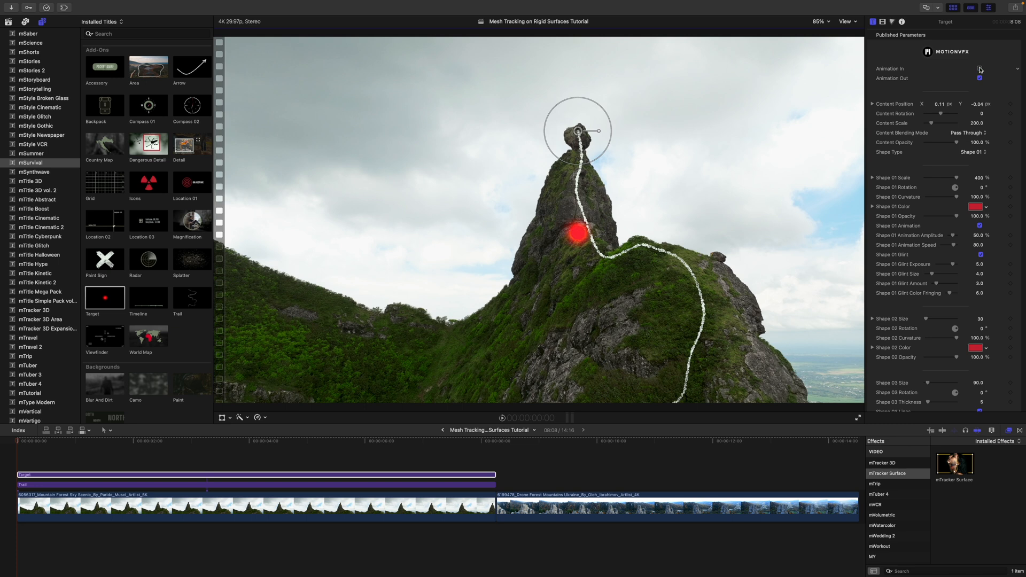
pyautogui.click(980, 68)
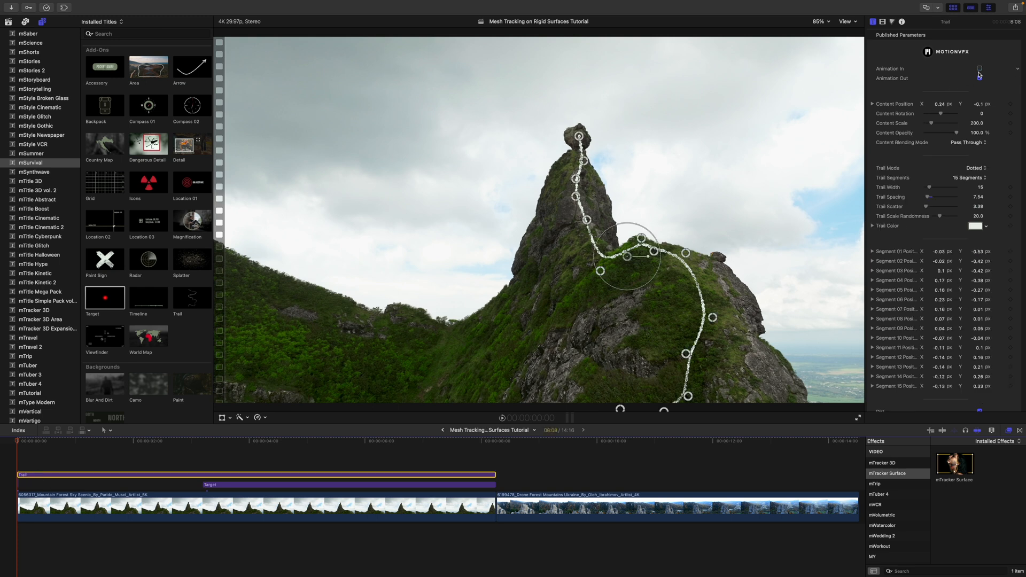
pyautogui.click(980, 78)
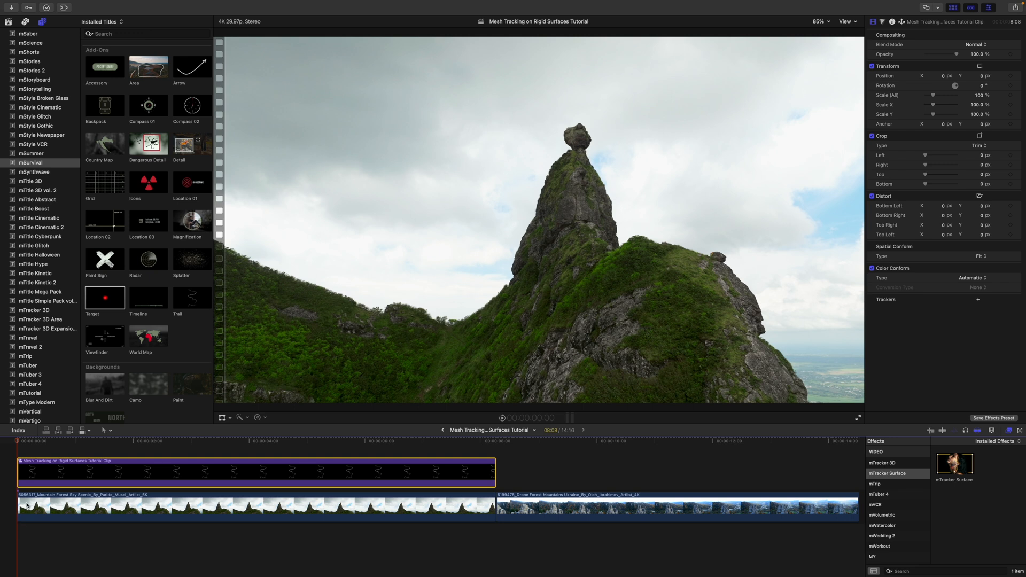
# - Set the compound title clip as the tracker's Drop Zone image source
pyautogui.click(256, 506)
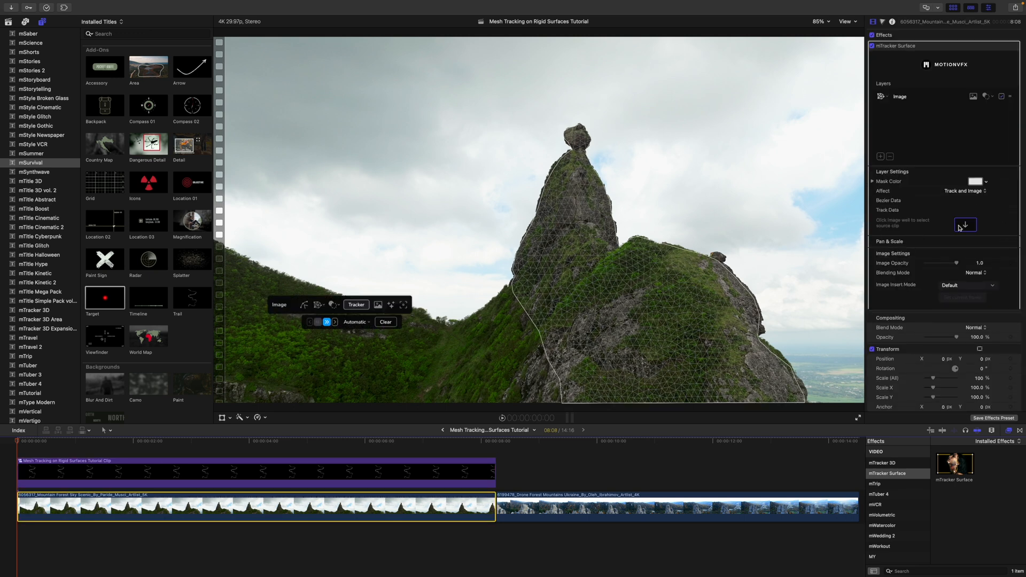
pyautogui.click(965, 224)
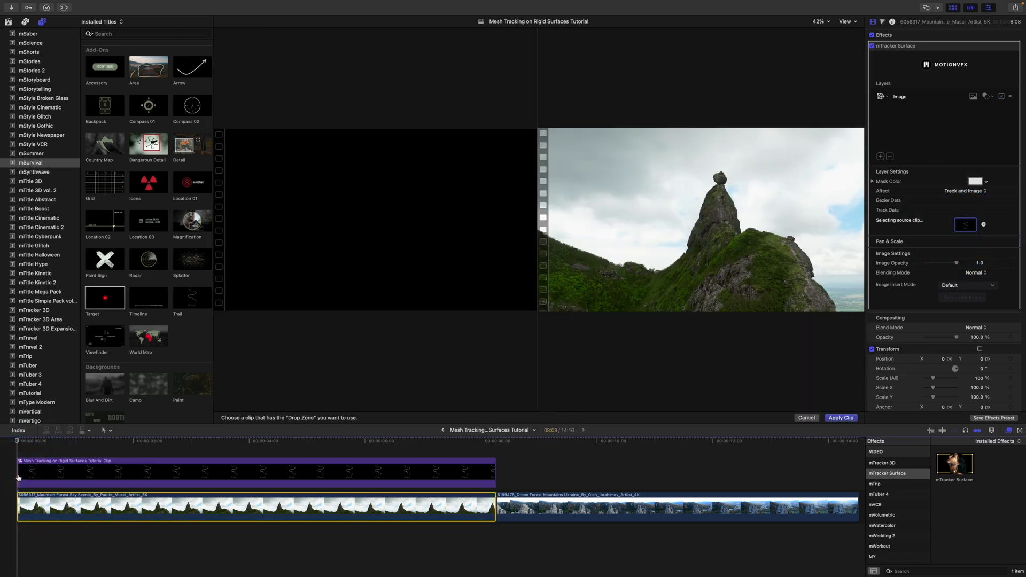
pyautogui.click(841, 417)
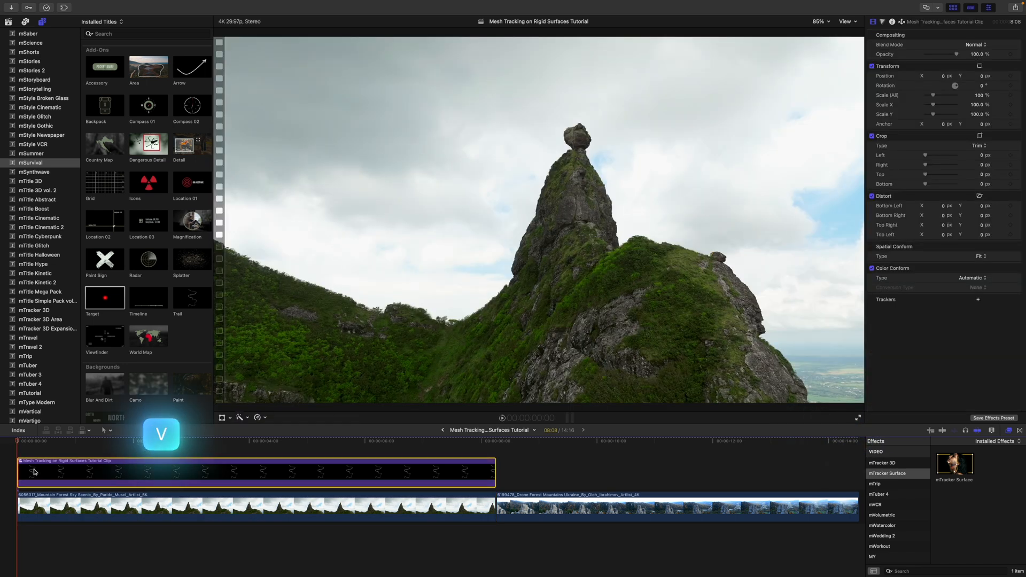
# - Disable the compound title clip and preview the painted trail at two frames
pyautogui.click(31, 441)
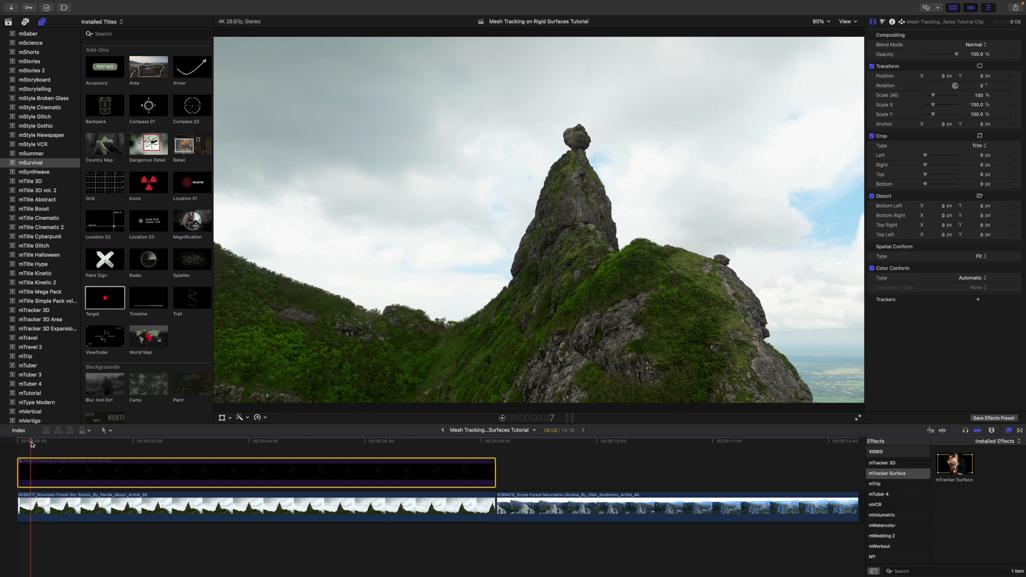
pyautogui.click(108, 441)
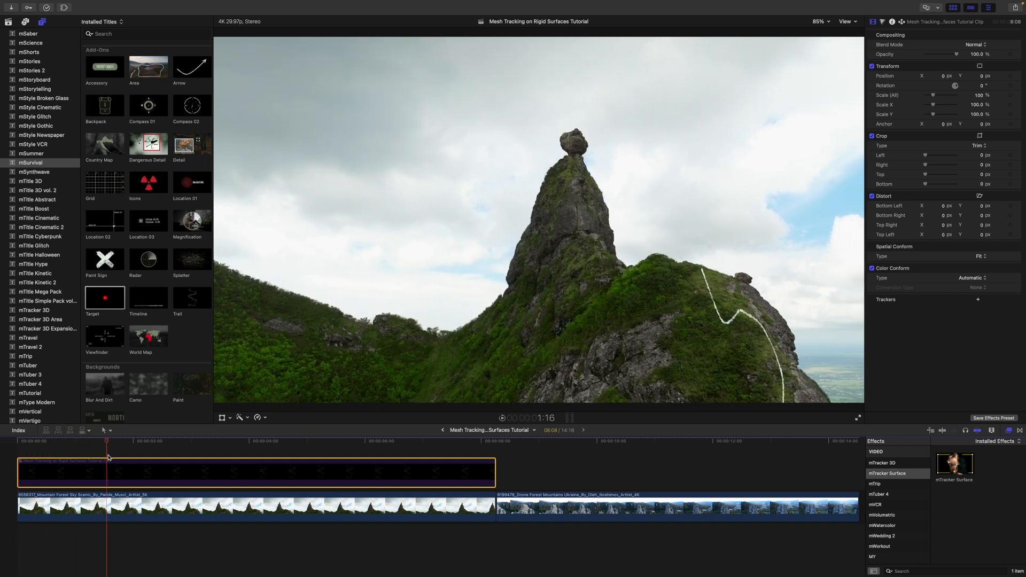
pyautogui.click(39, 441)
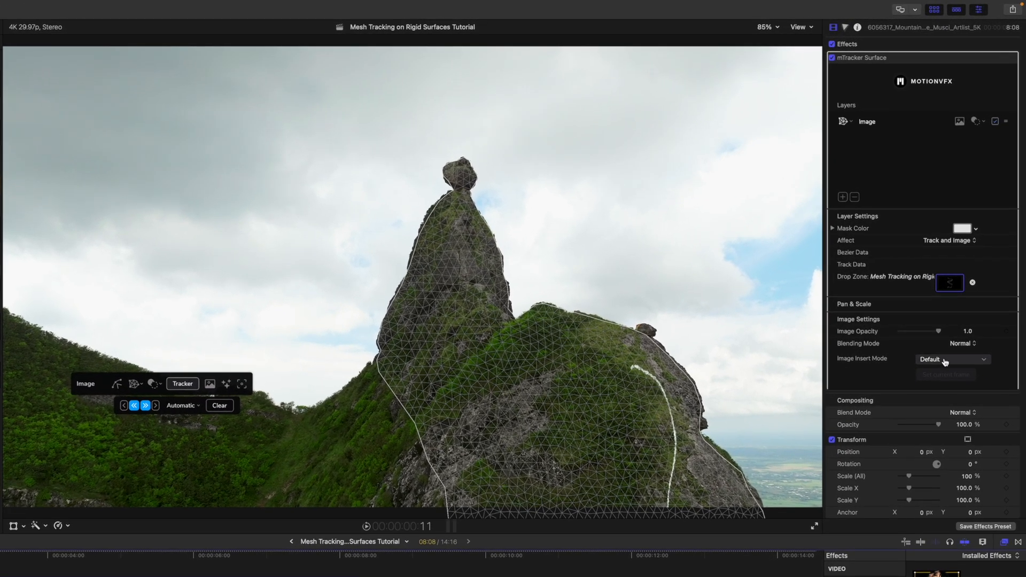
# - Set Image Insert Mode to Fullscreen and check the tracked trail at a later frame
pyautogui.click(952, 344)
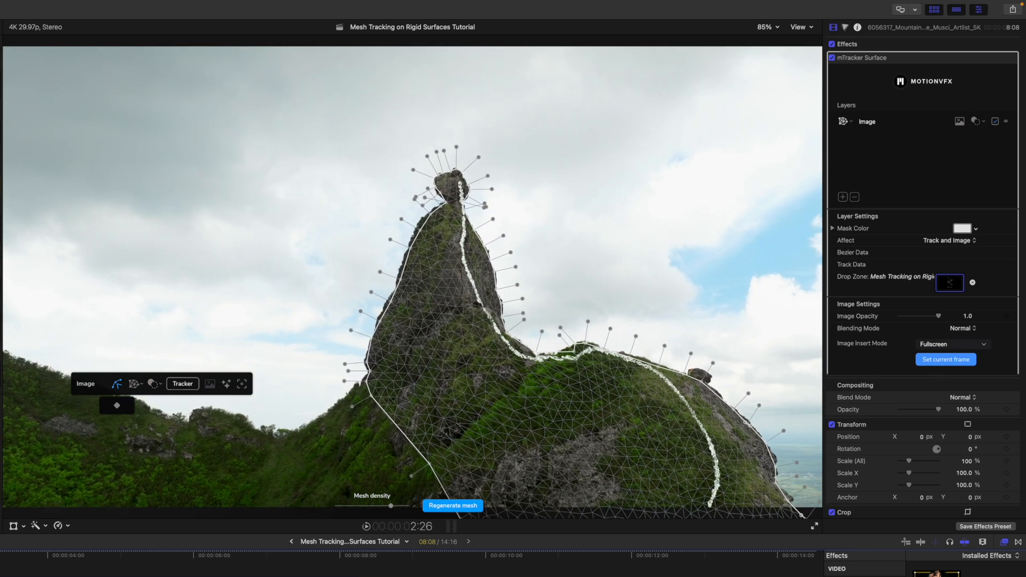
pyautogui.click(95, 556)
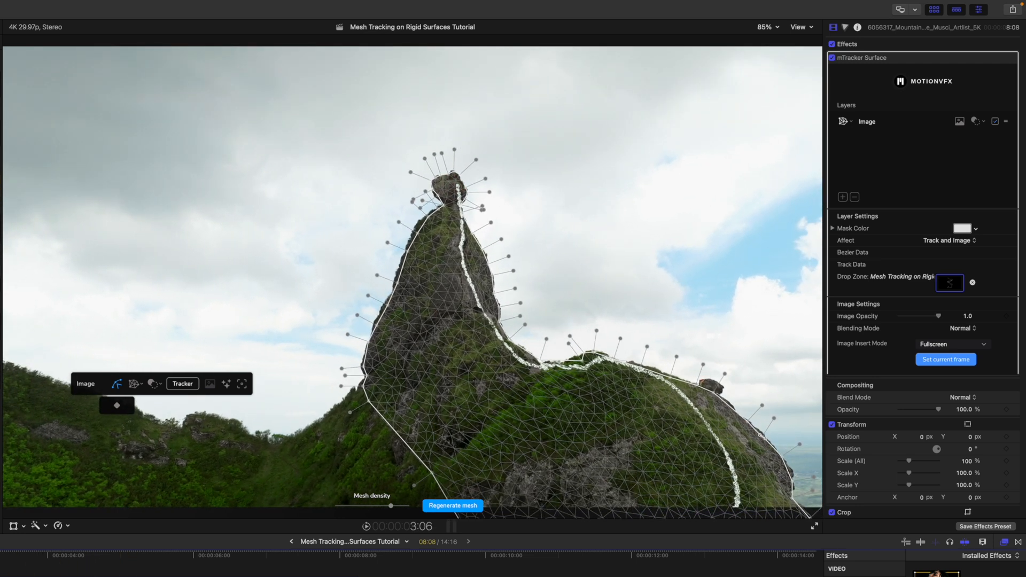
pyautogui.moveTo(226, 384)
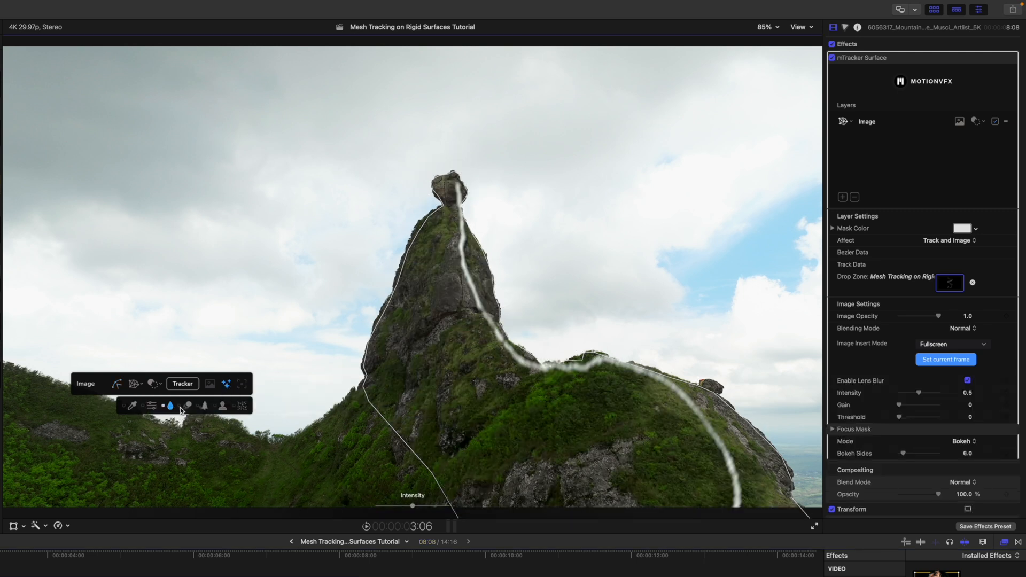
pyautogui.moveTo(395, 510)
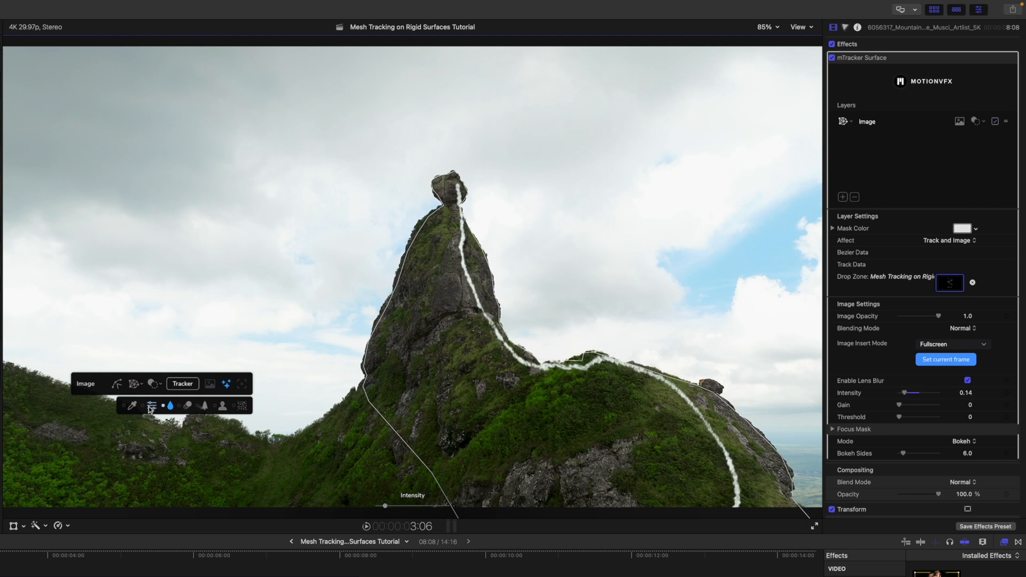
# - Adjust the trail Image layer's motion blur and grain settings so it blends in
pyautogui.click(189, 405)
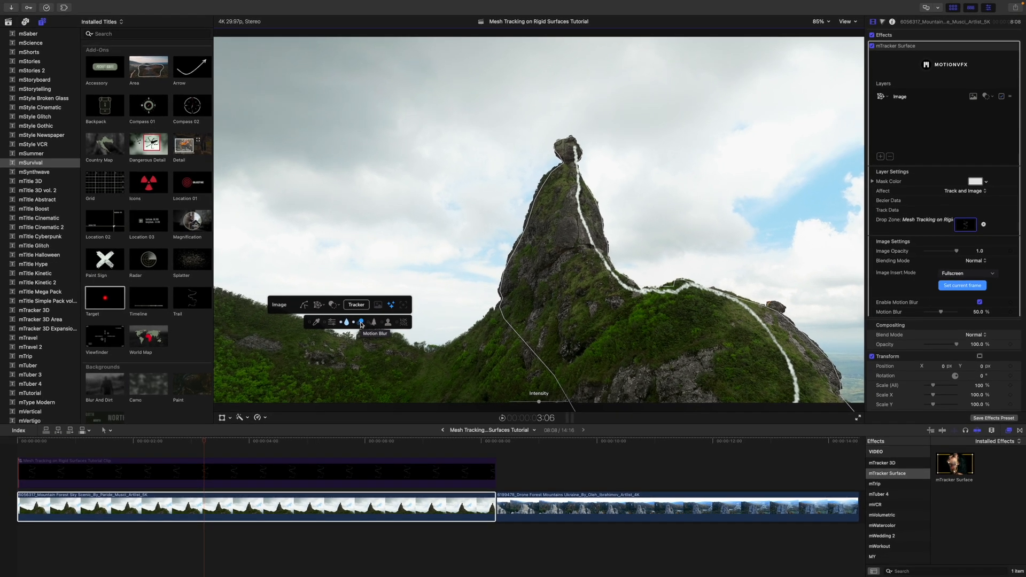
pyautogui.moveTo(388, 323)
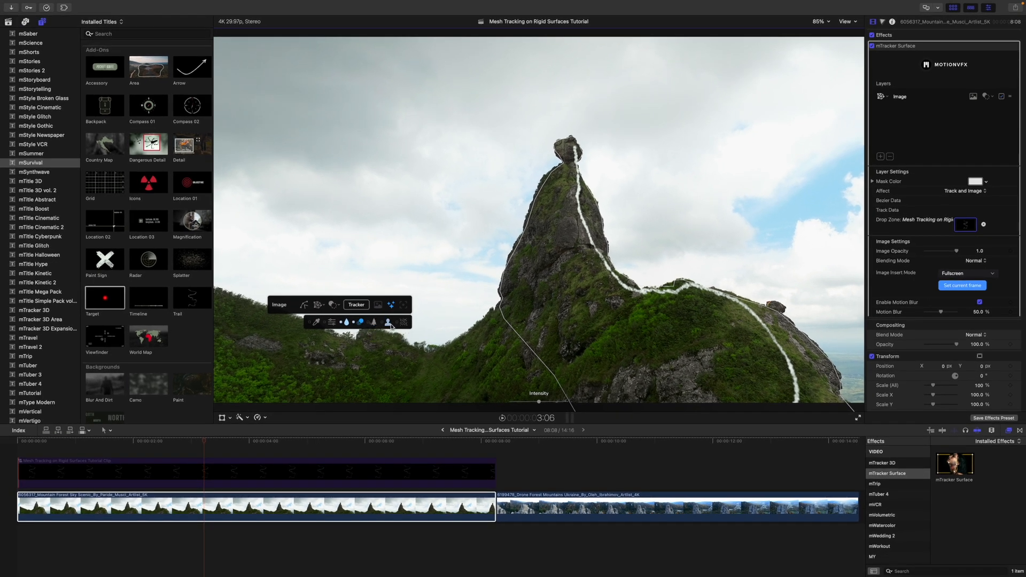
pyautogui.click(390, 321)
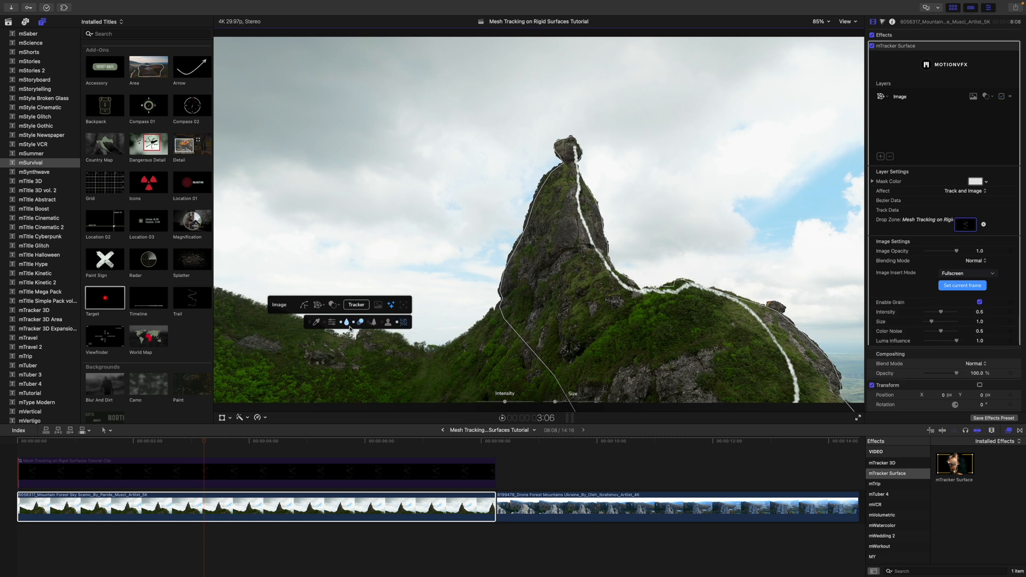
pyautogui.moveTo(228, 431)
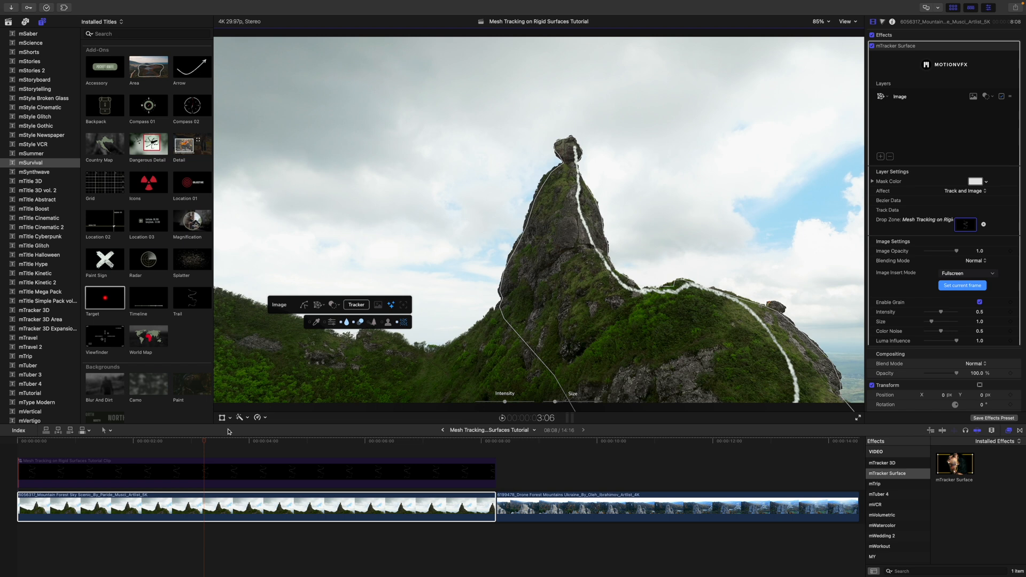
pyautogui.moveTo(679, 291)
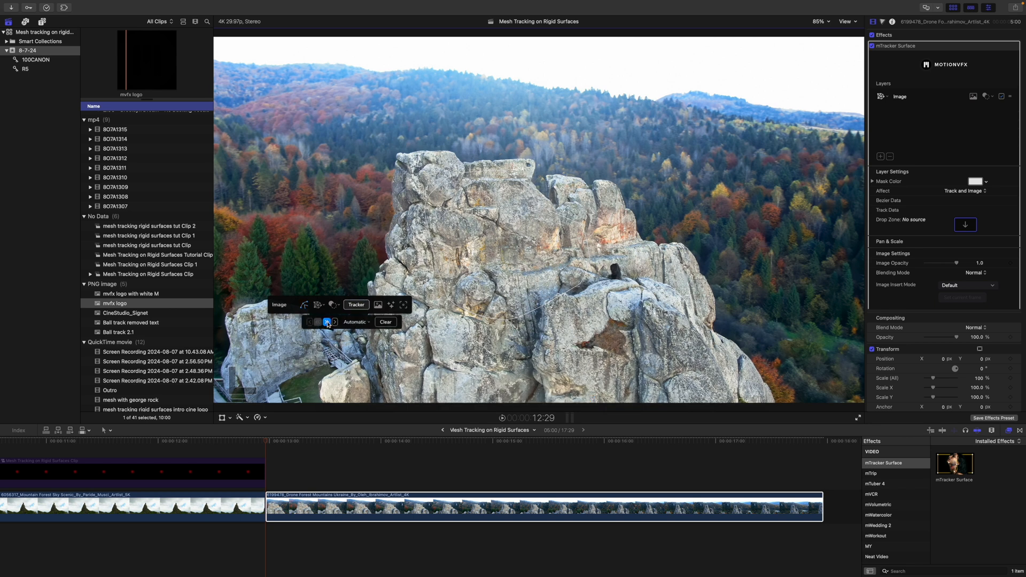
# - Track the rock outcrop's surface mesh through the autumn drone clip
pyautogui.click(326, 322)
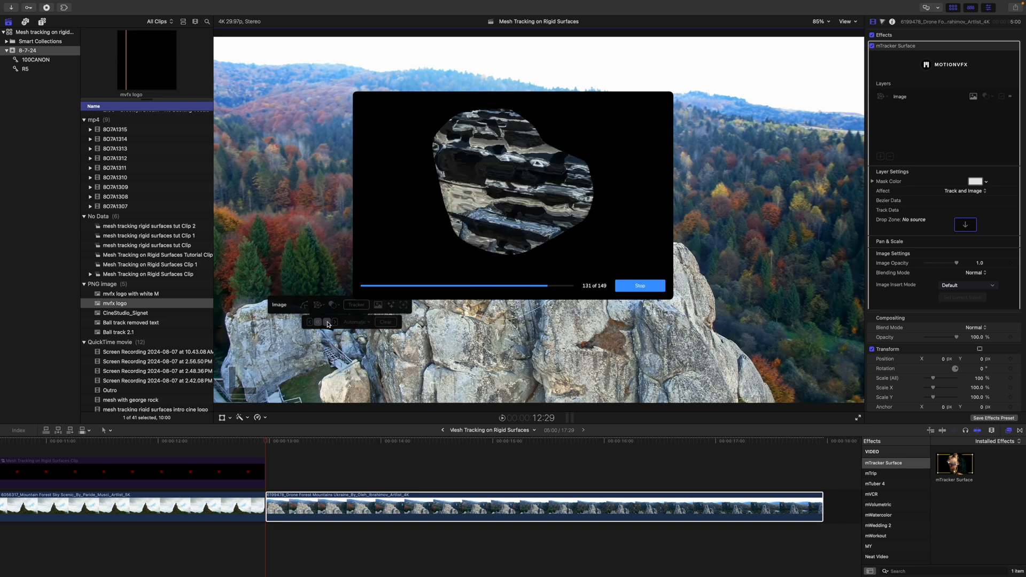
pyautogui.click(640, 285)
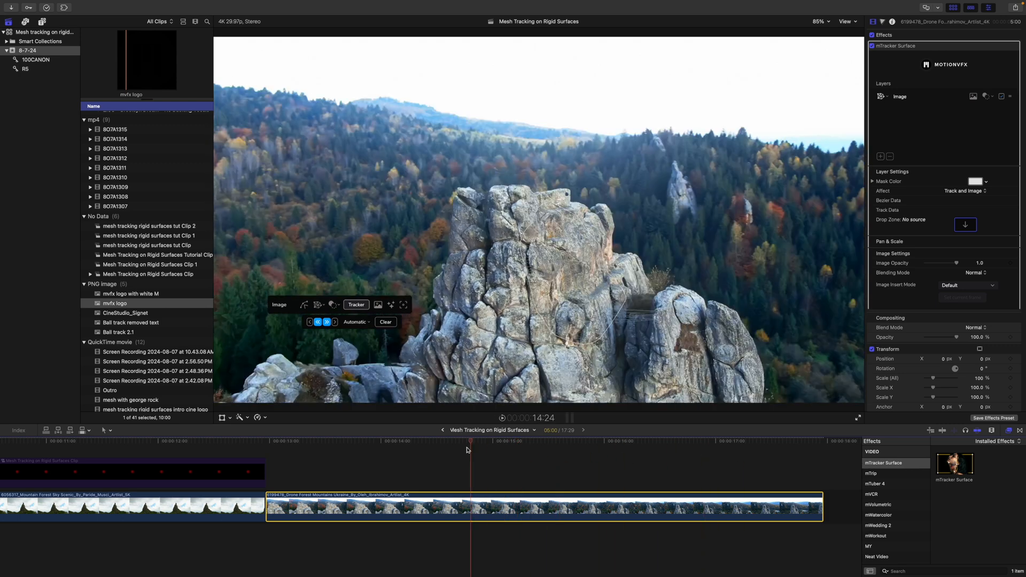
pyautogui.click(965, 224)
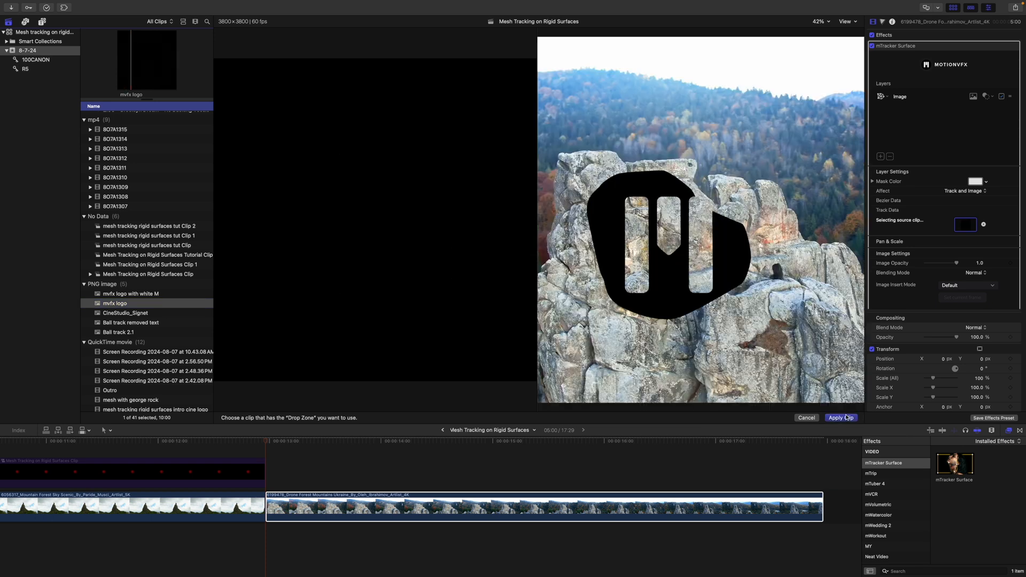
# - Map the mvfx logo onto the tracked rock face and scale it to 64%
pyautogui.click(842, 418)
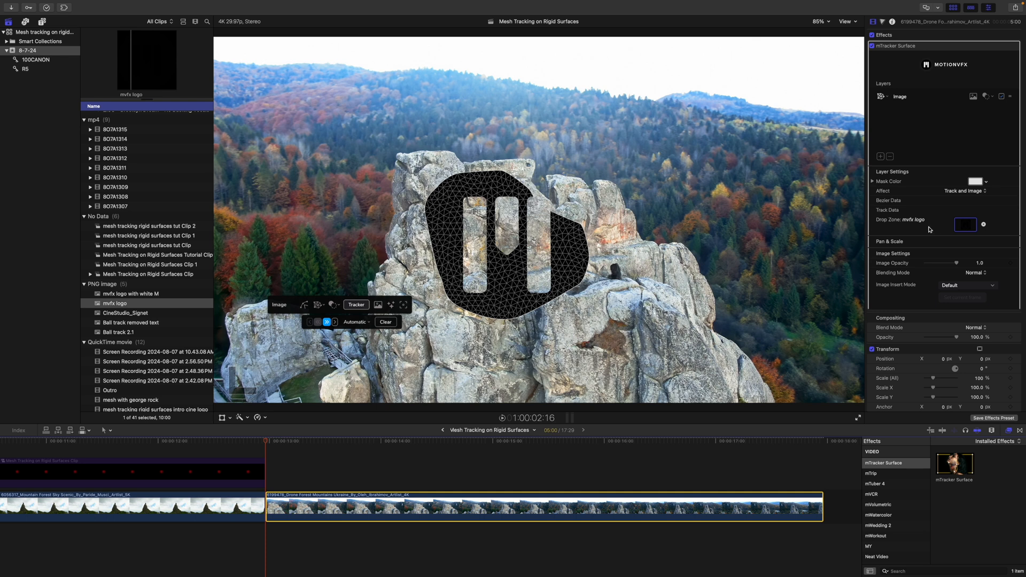
pyautogui.moveTo(1005, 241)
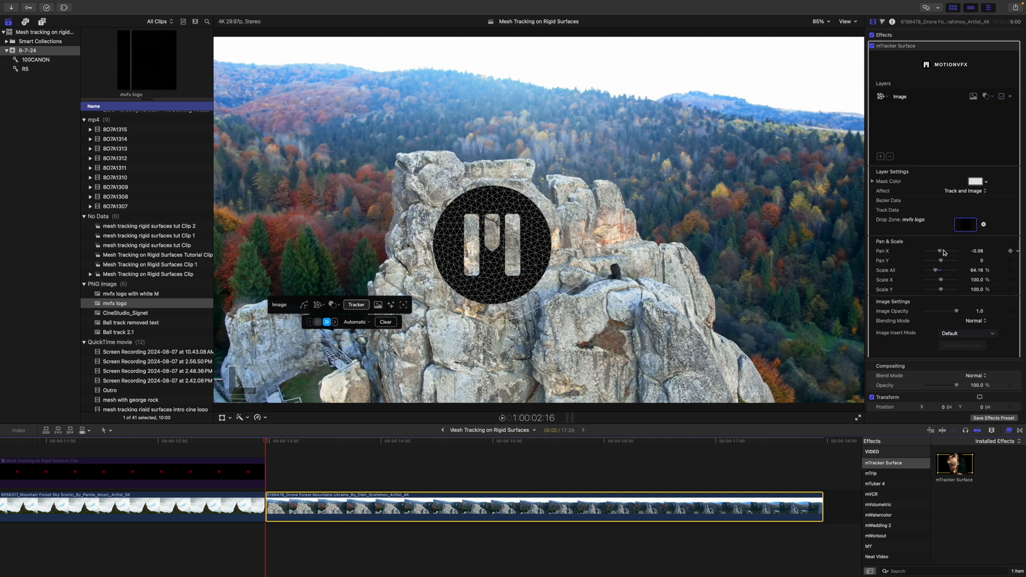
pyautogui.moveTo(889, 308)
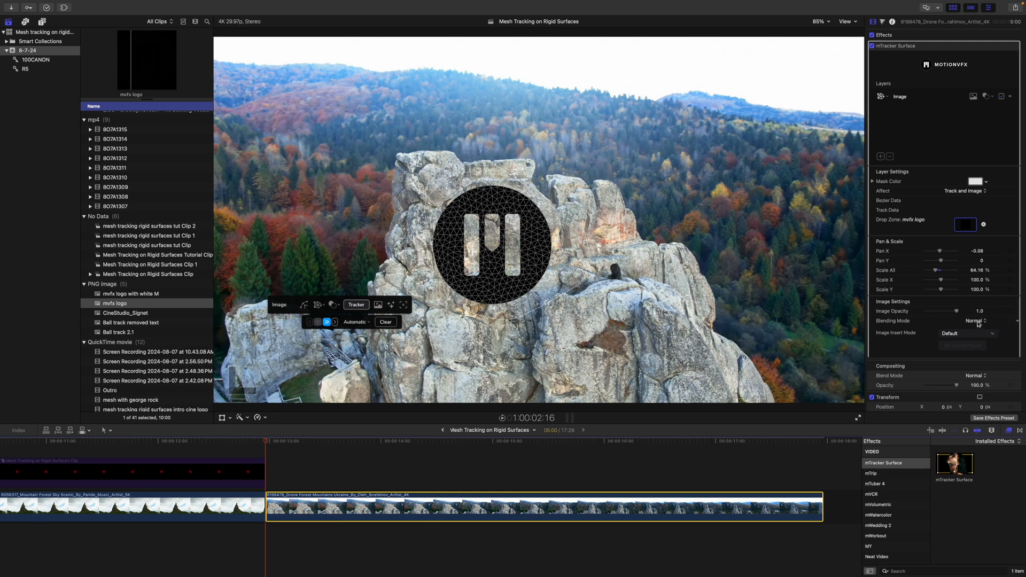
pyautogui.click(975, 320)
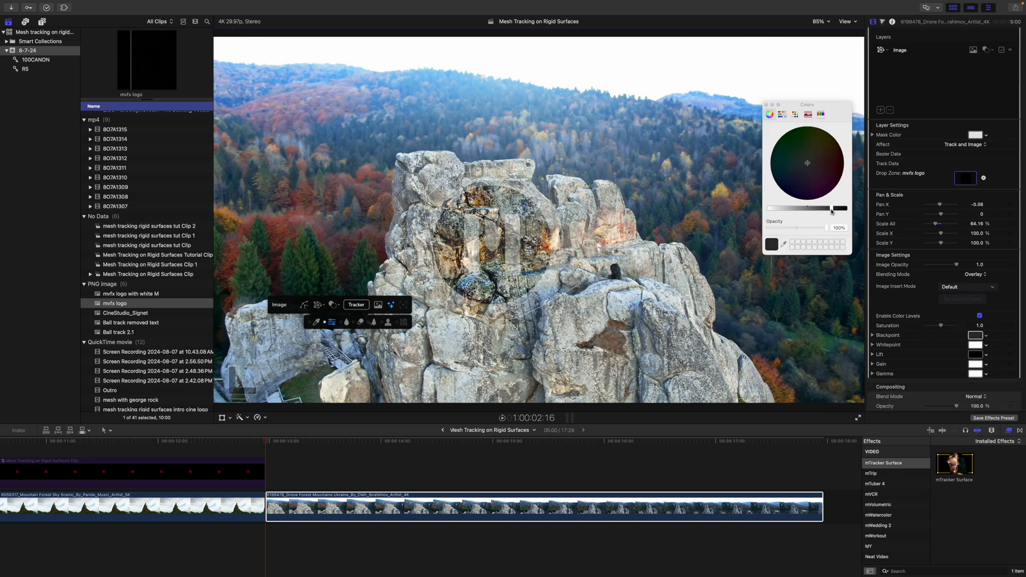
# - Pick a Blackpoint colour for the logo's Color Levels and set Affect to Track
pyautogui.click(806, 163)
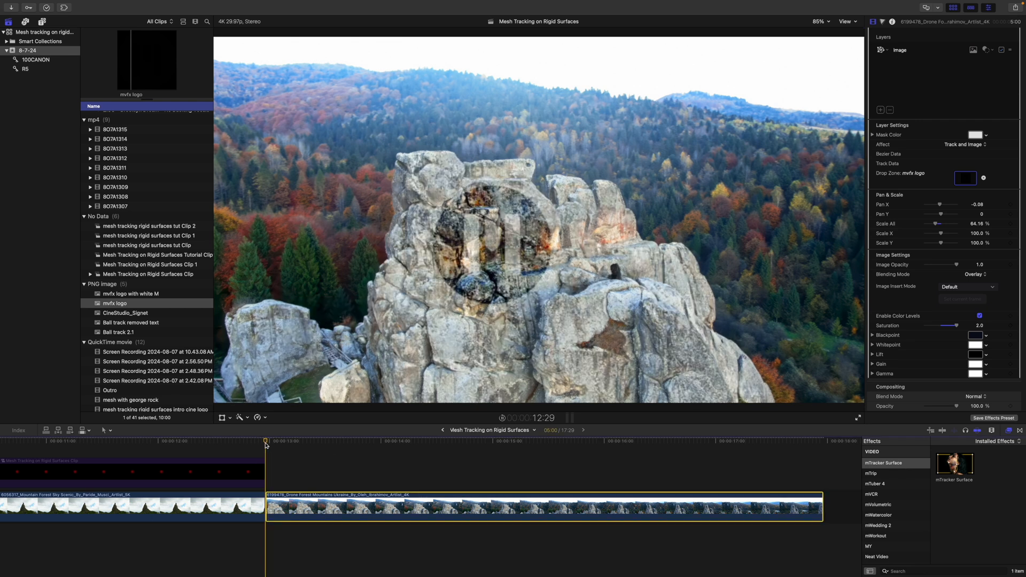
pyautogui.click(464, 443)
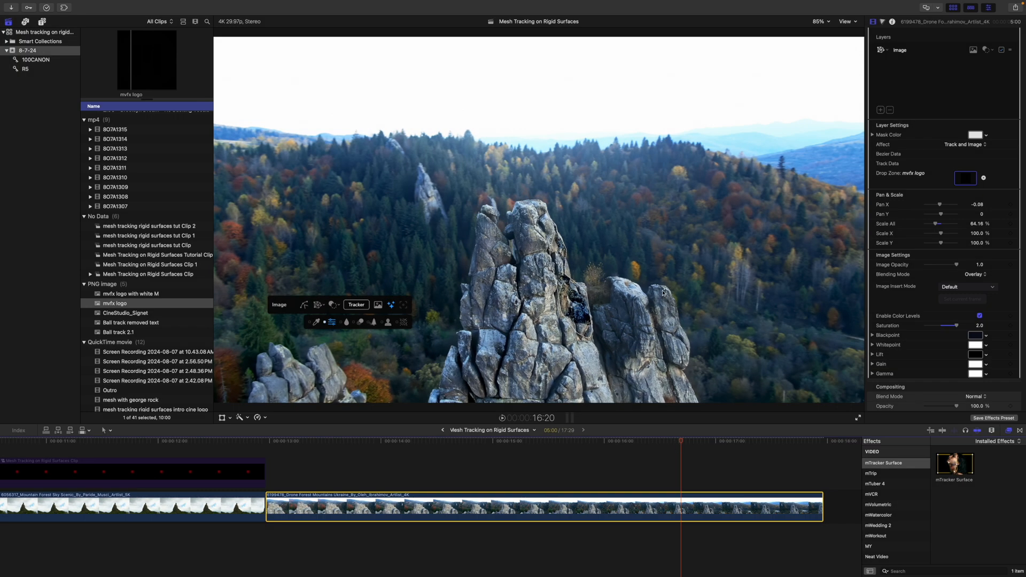
pyautogui.moveTo(957, 149)
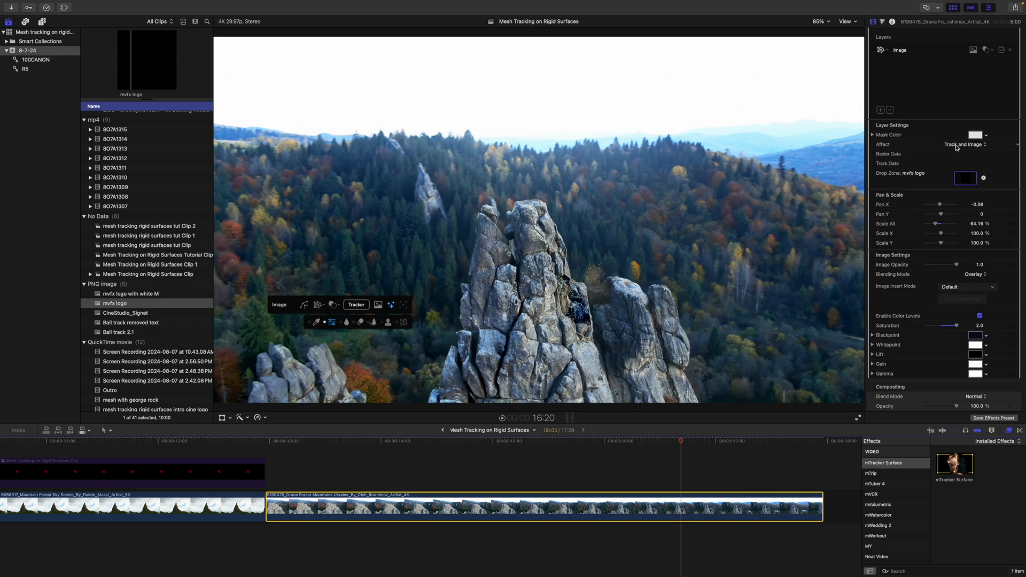
pyautogui.click(975, 143)
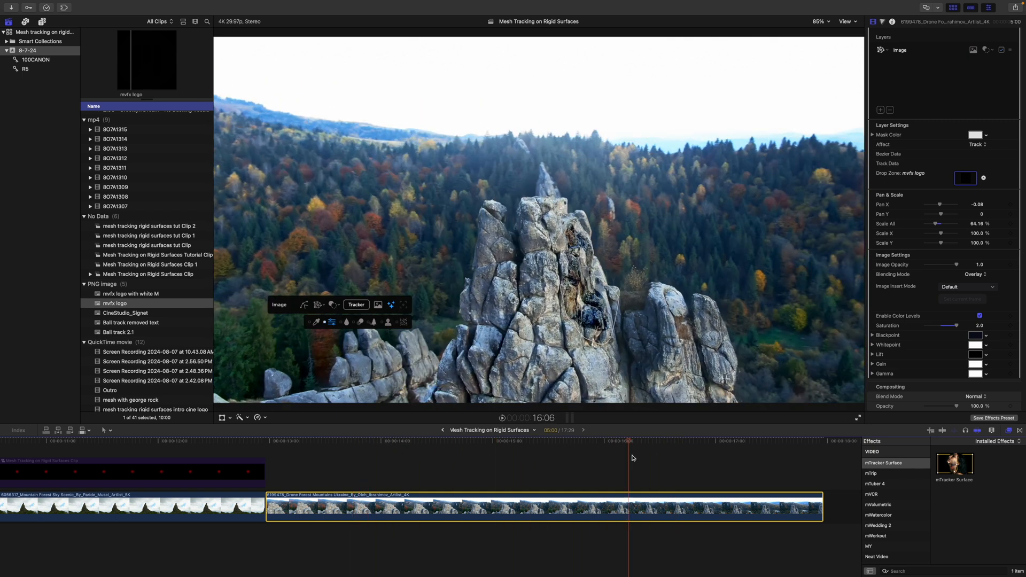
# - Scrub through the rock clip to review the blended logo, then return to start
pyautogui.click(316, 447)
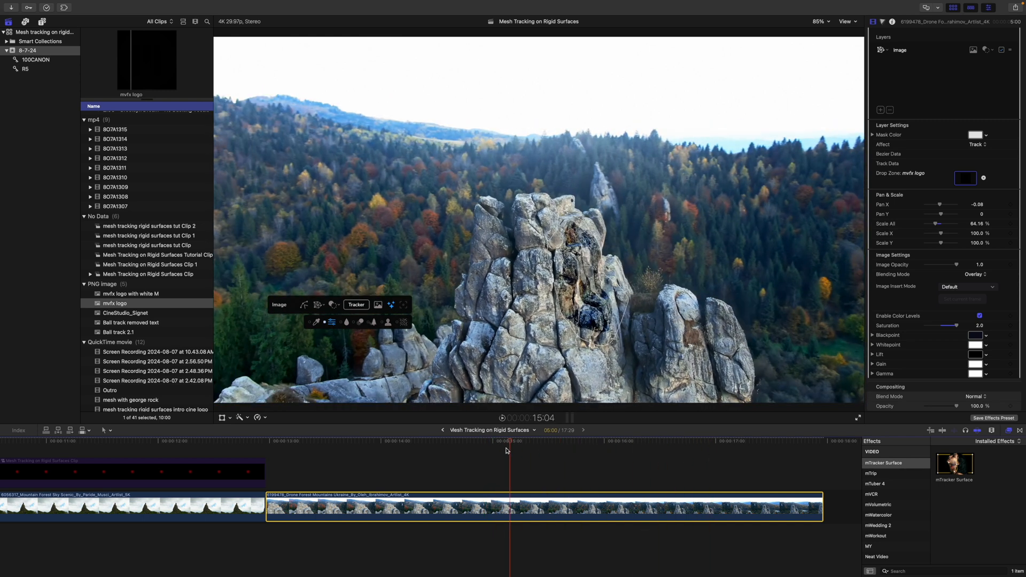
pyautogui.click(694, 441)
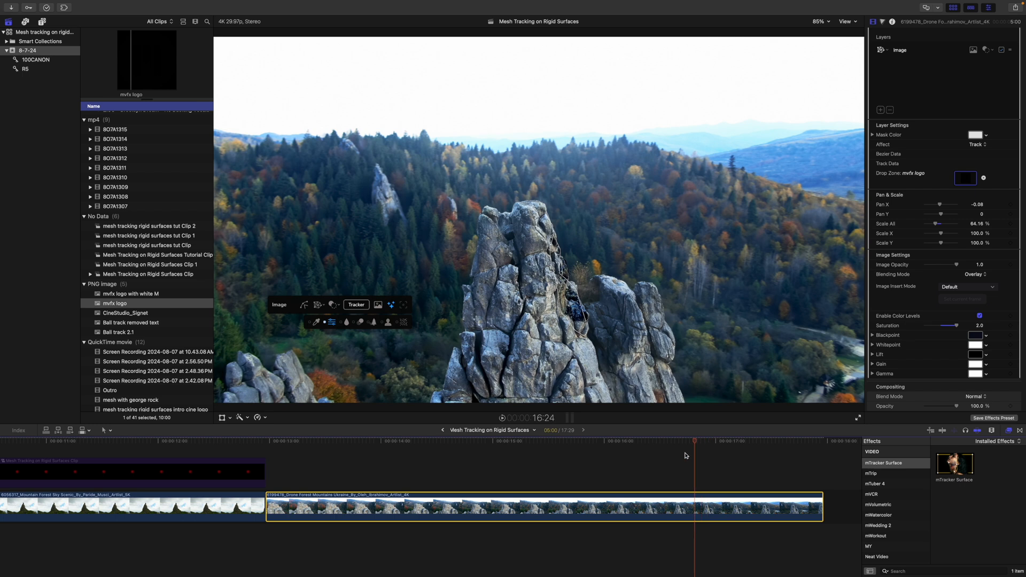
pyautogui.click(266, 441)
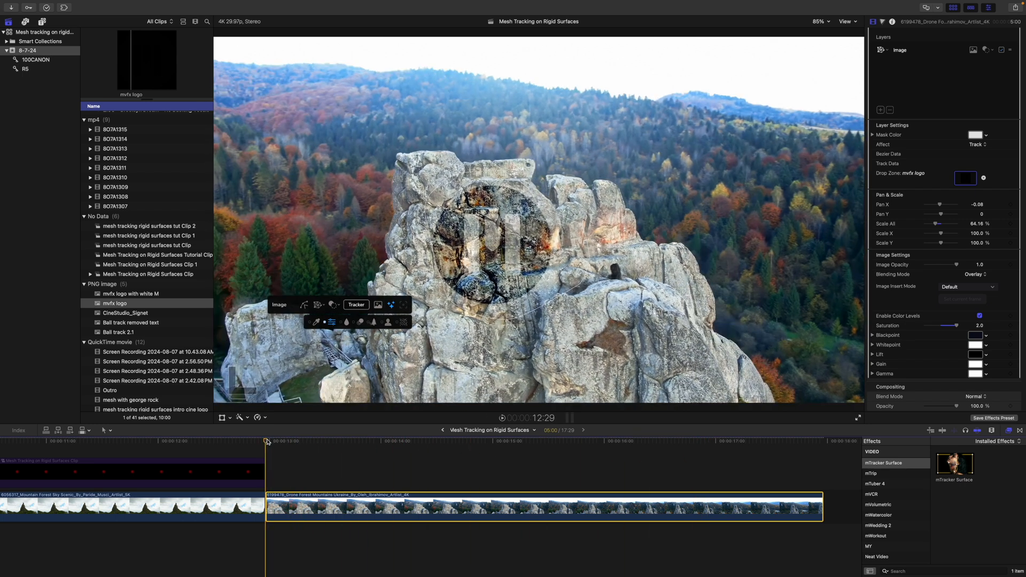
pyautogui.moveTo(390, 434)
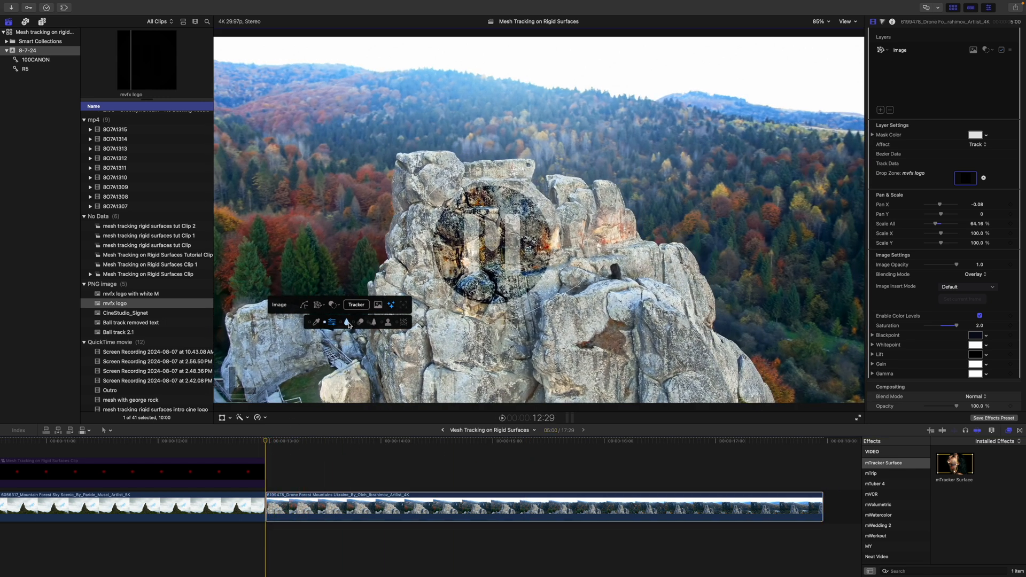
# - Review the Lens Blur, Motion Blur and transform tabs, then open the Final Tracker project
pyautogui.click(347, 322)
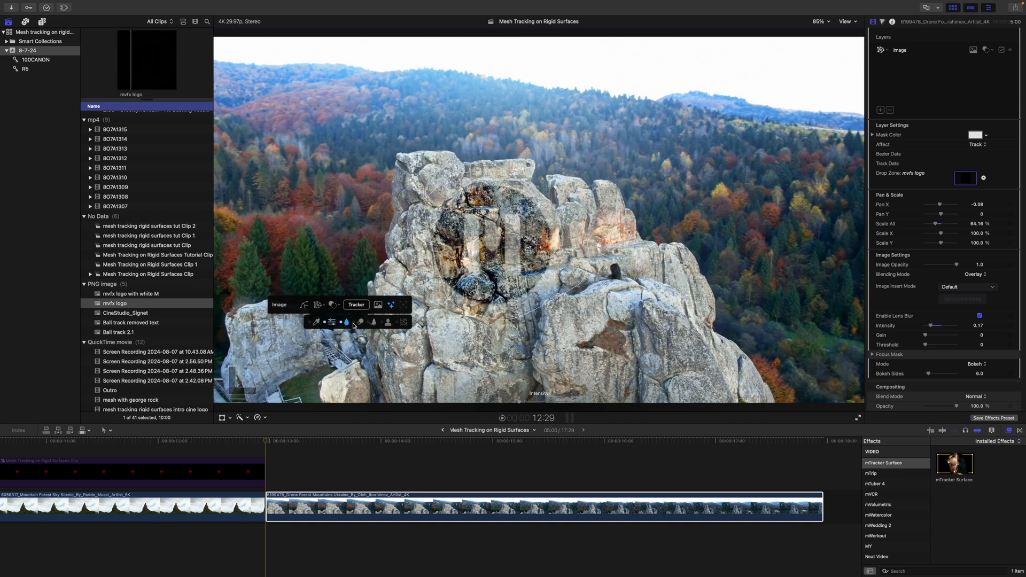
pyautogui.click(361, 321)
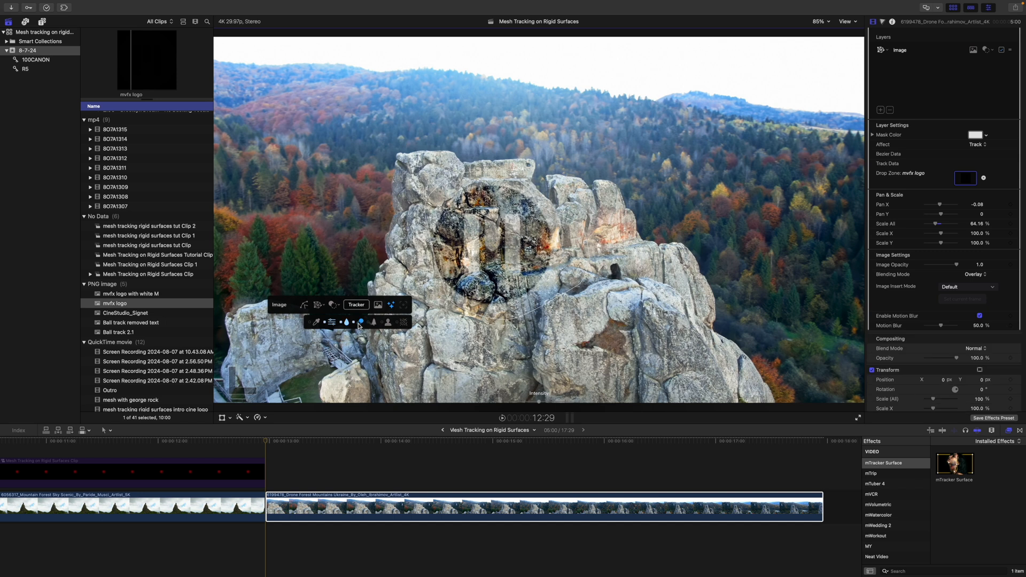
pyautogui.click(378, 308)
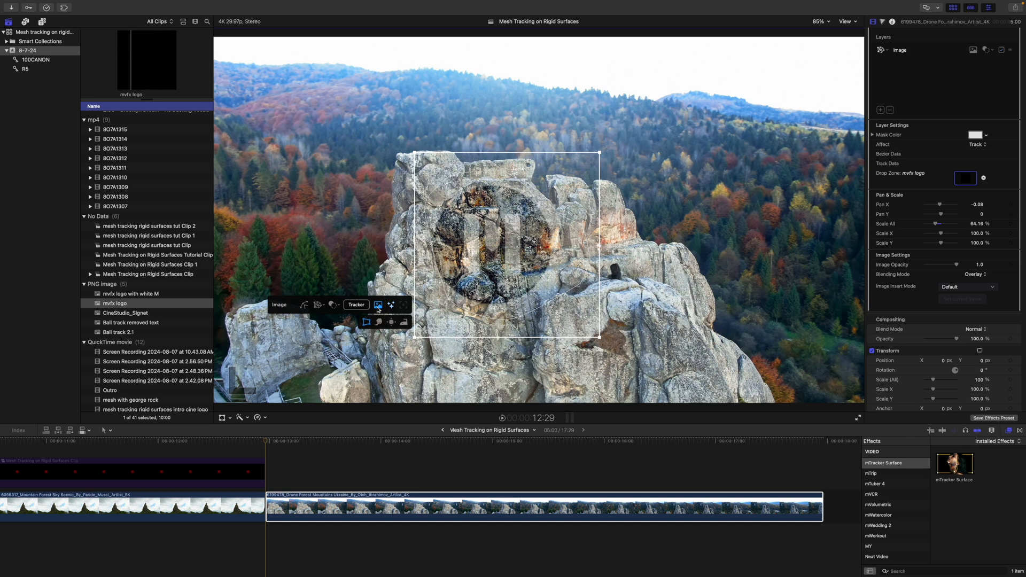
pyautogui.moveTo(380, 322)
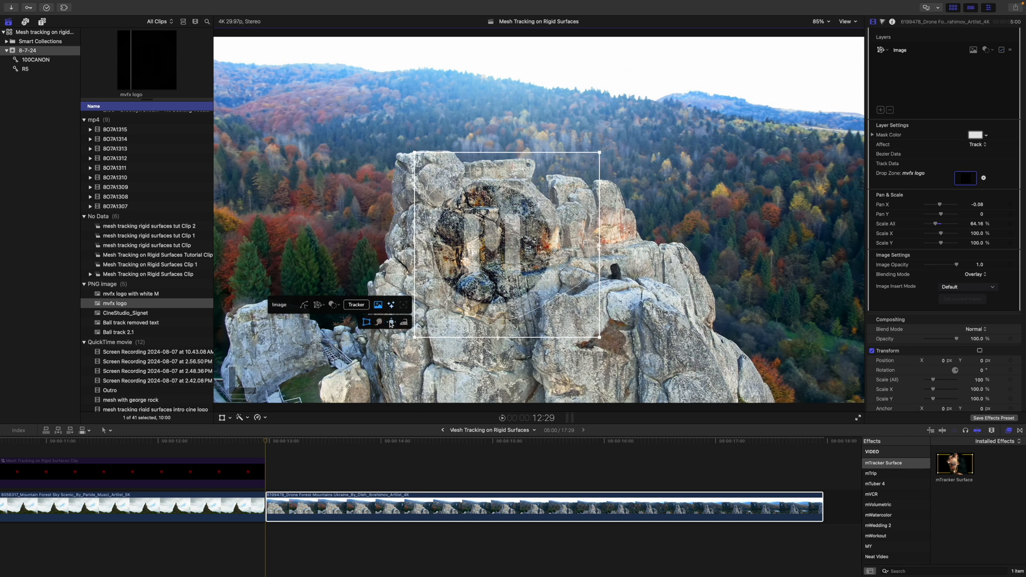
pyautogui.click(391, 322)
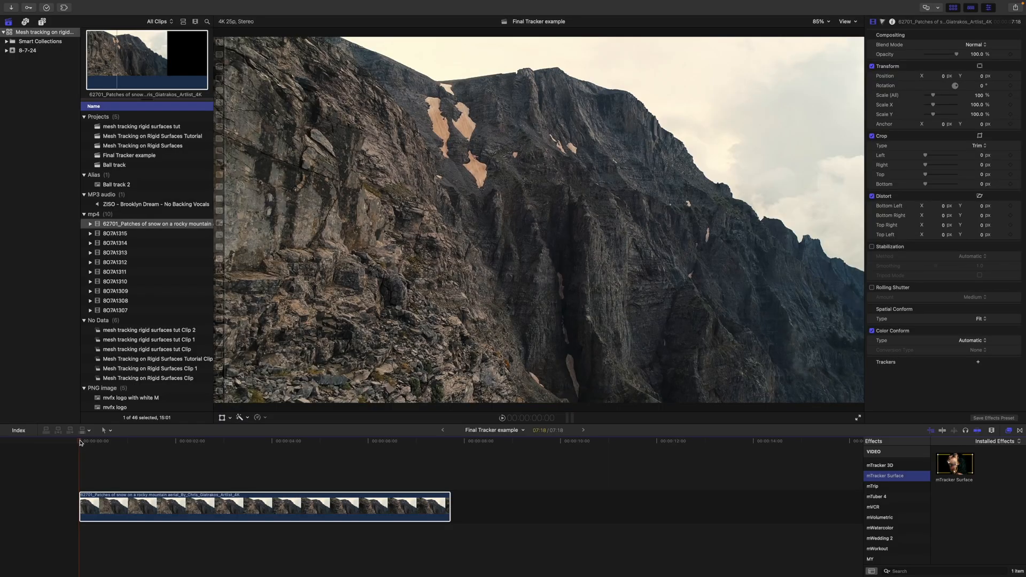
# - Select the snowy mountain clip, preview a later frame, and apply mTracker Surface
pyautogui.click(84, 442)
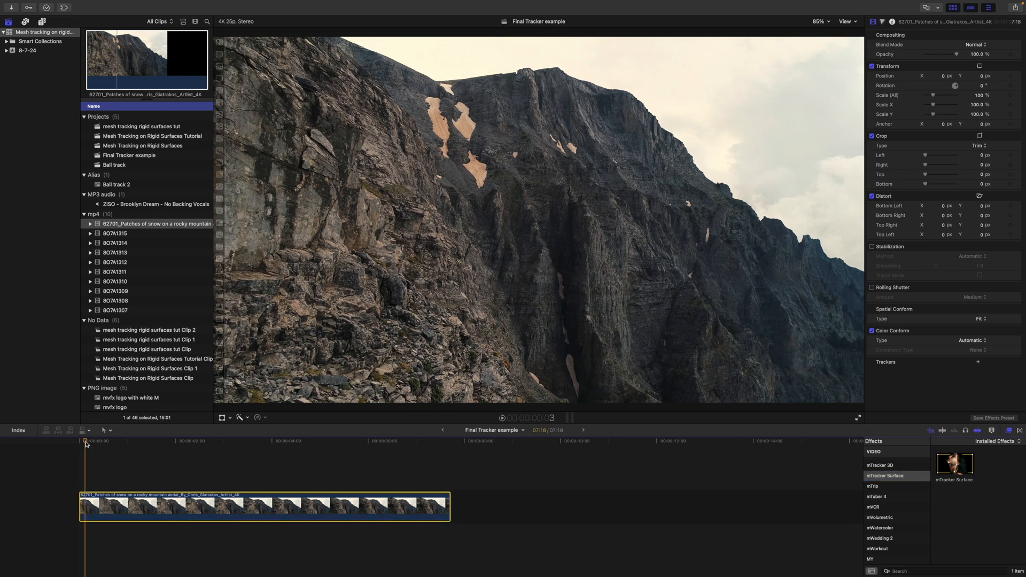
pyautogui.click(212, 442)
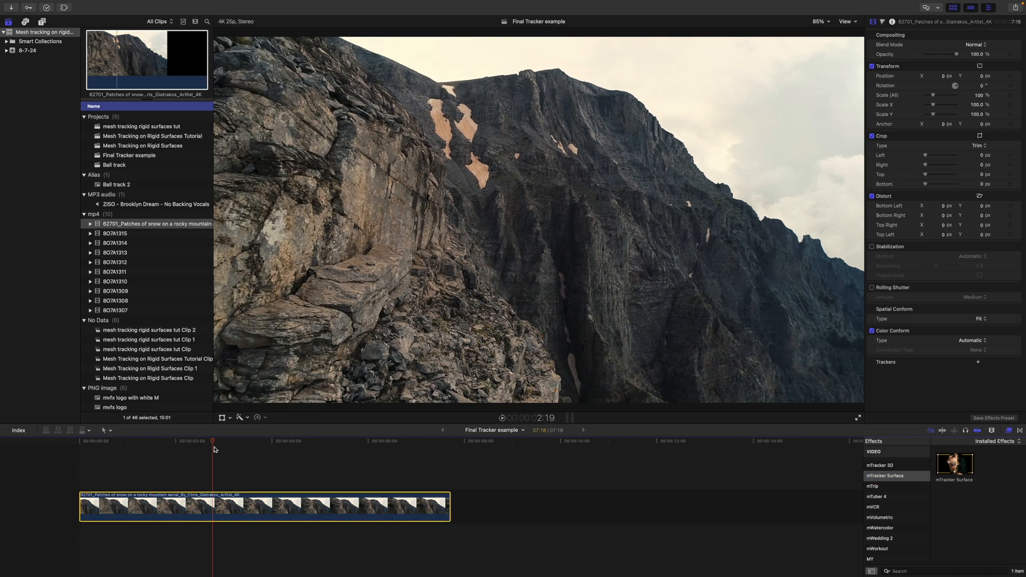
pyautogui.click(400, 441)
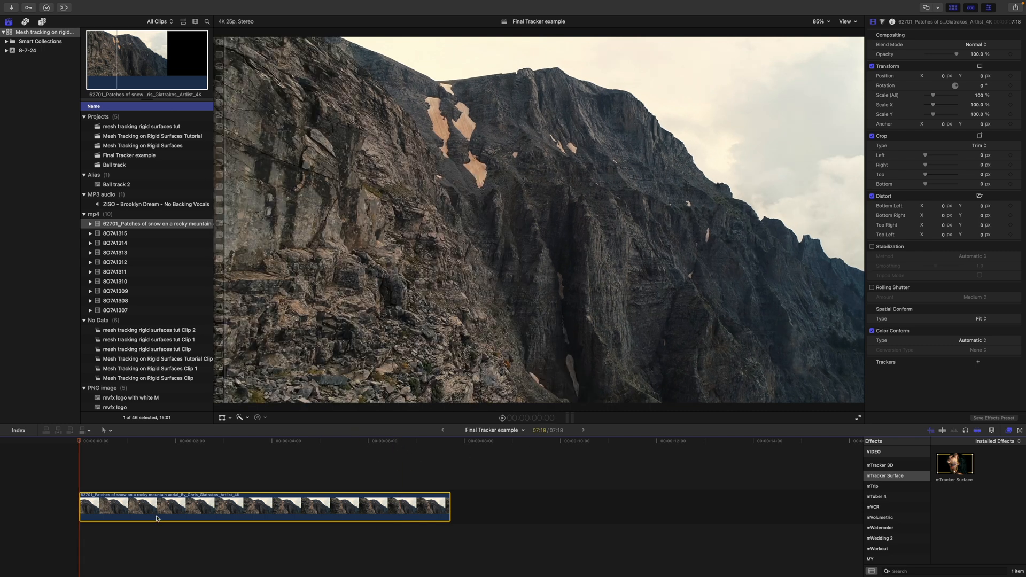
pyautogui.click(884, 476)
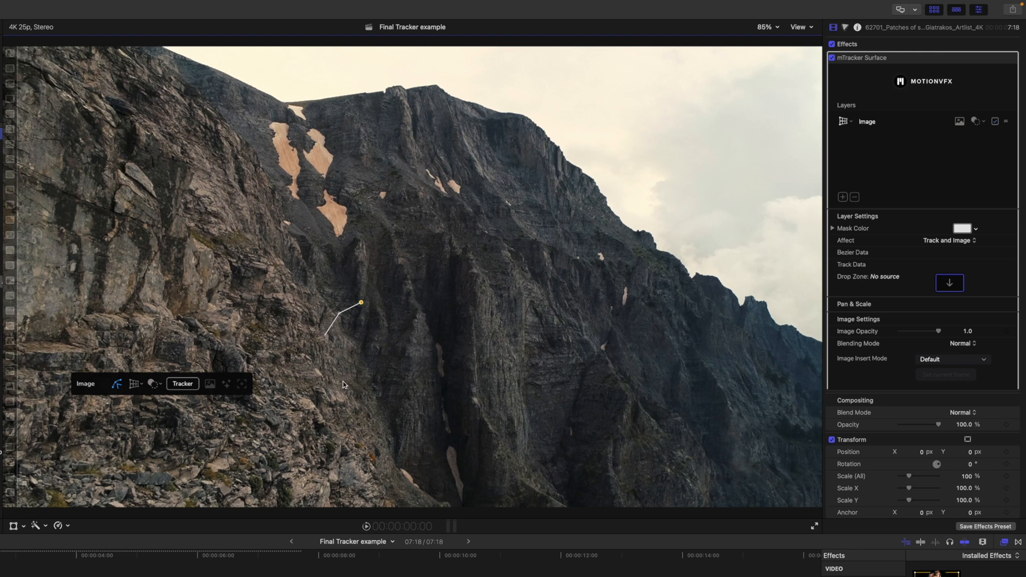
# - Close the cliff-patch outline, generate its mesh, and return to the clip start
pyautogui.click(410, 400)
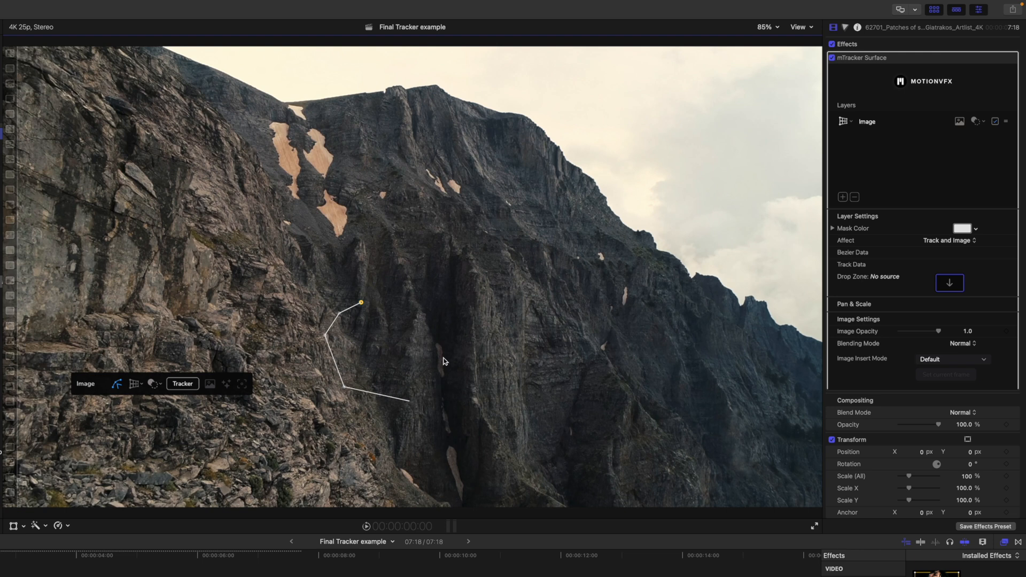
pyautogui.click(133, 384)
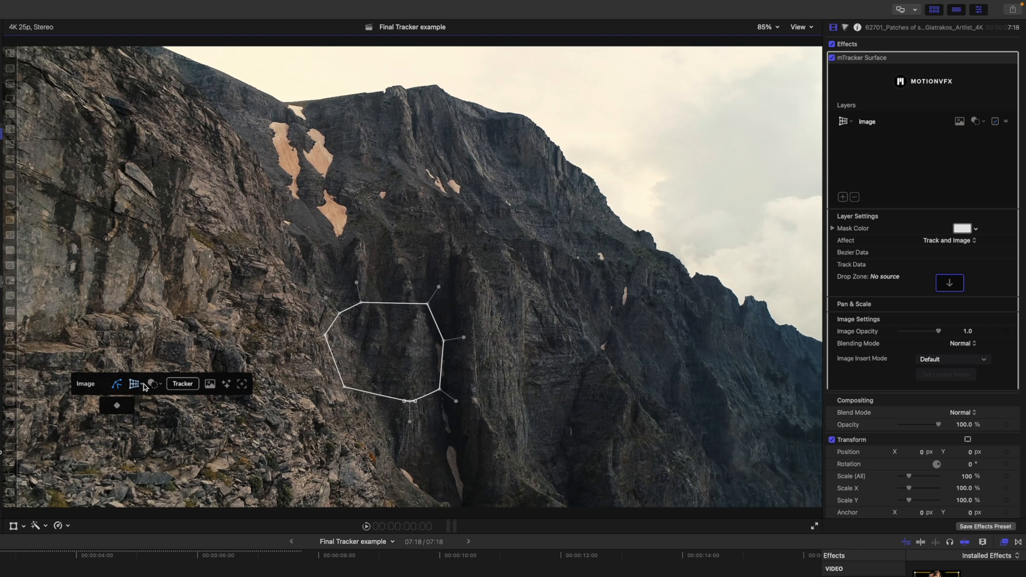
pyautogui.click(133, 384)
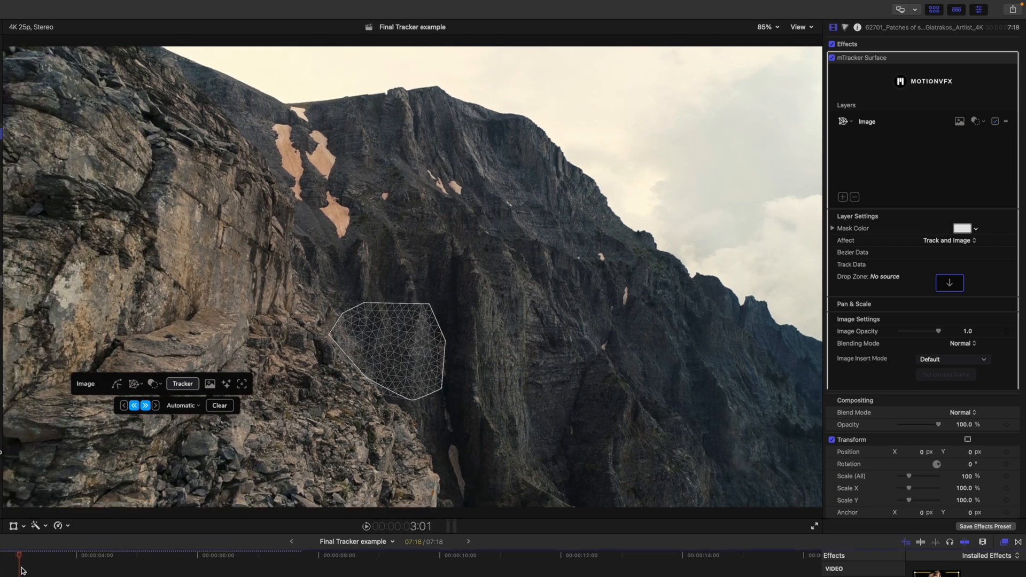
pyautogui.click(260, 555)
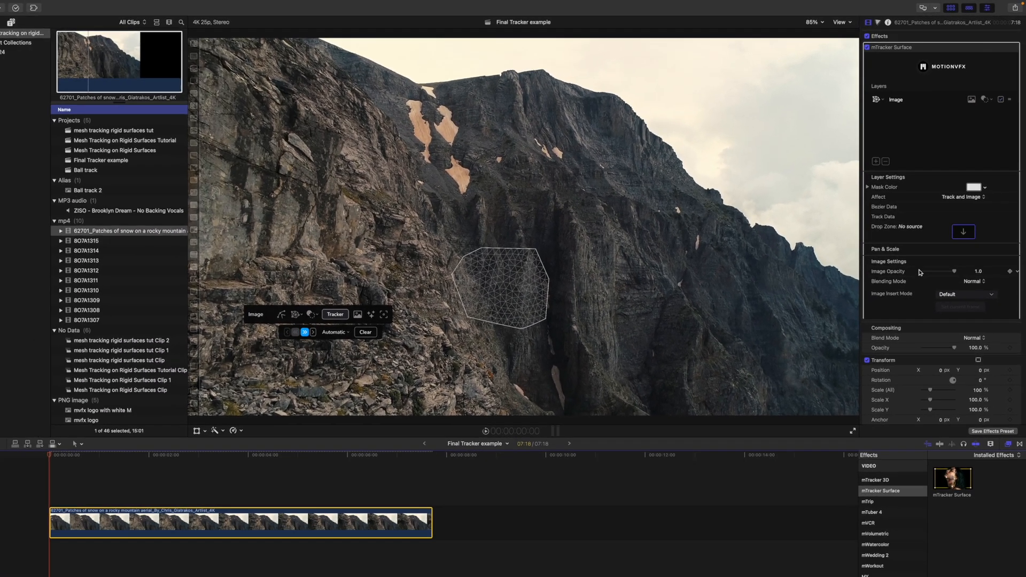
# - Set the drop-zone image to 'mvfx logo with white M' on the tracked patch
pyautogui.click(963, 231)
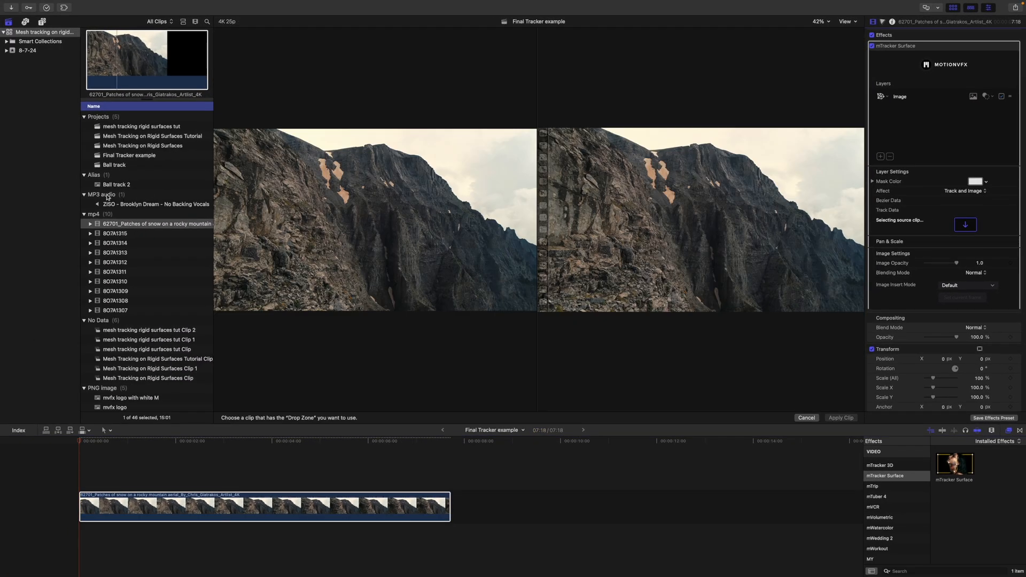
pyautogui.scroll(-3)
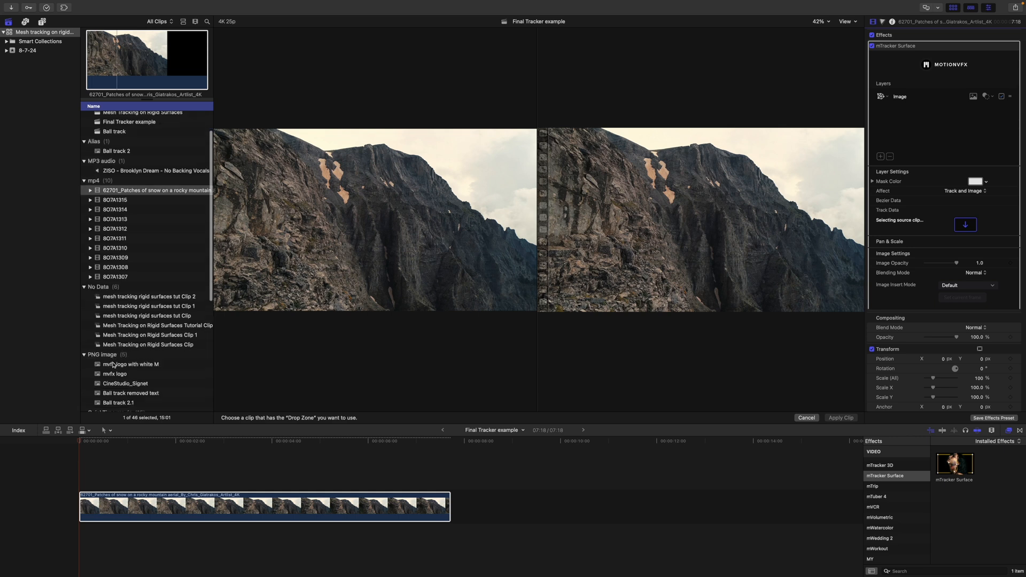
pyautogui.click(131, 364)
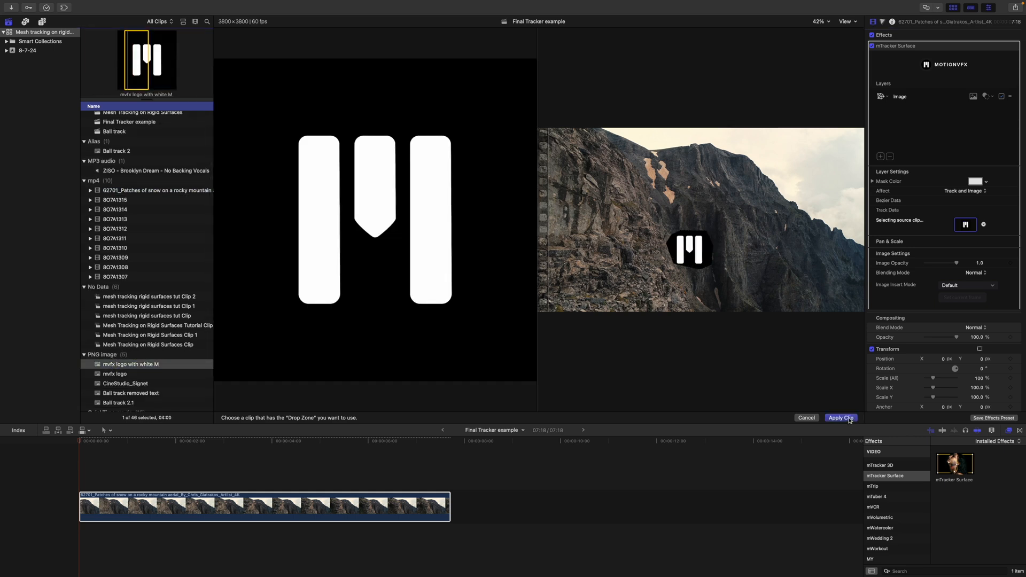
pyautogui.click(841, 417)
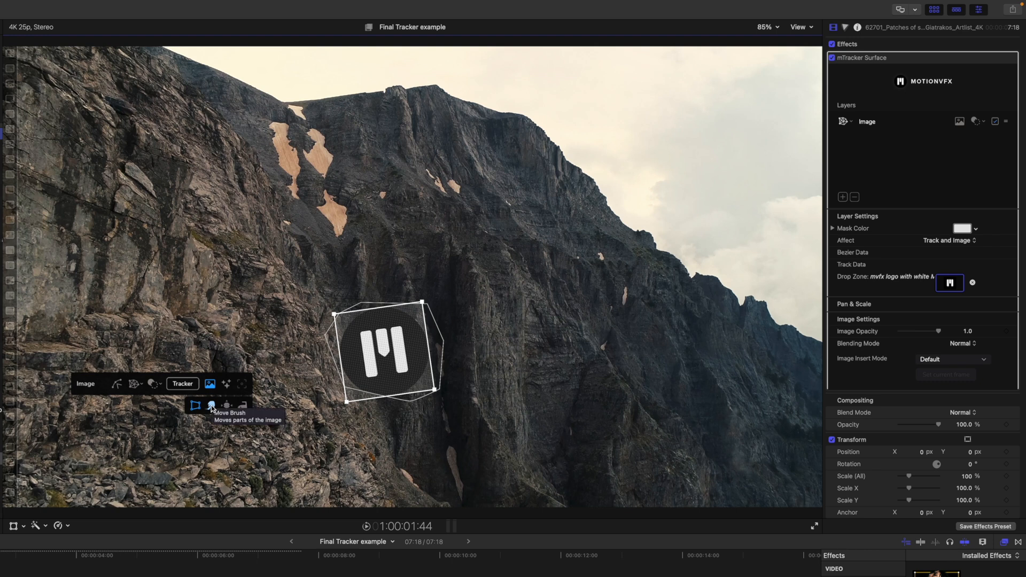
# - Pick the Move Brush tool to warp the logo's edges
pyautogui.click(228, 406)
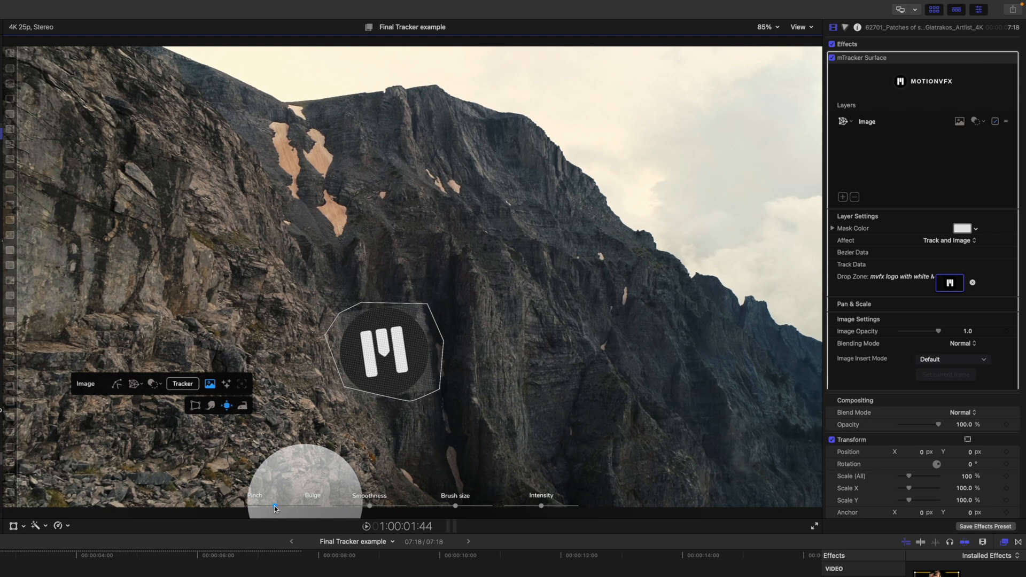
pyautogui.moveTo(448, 510)
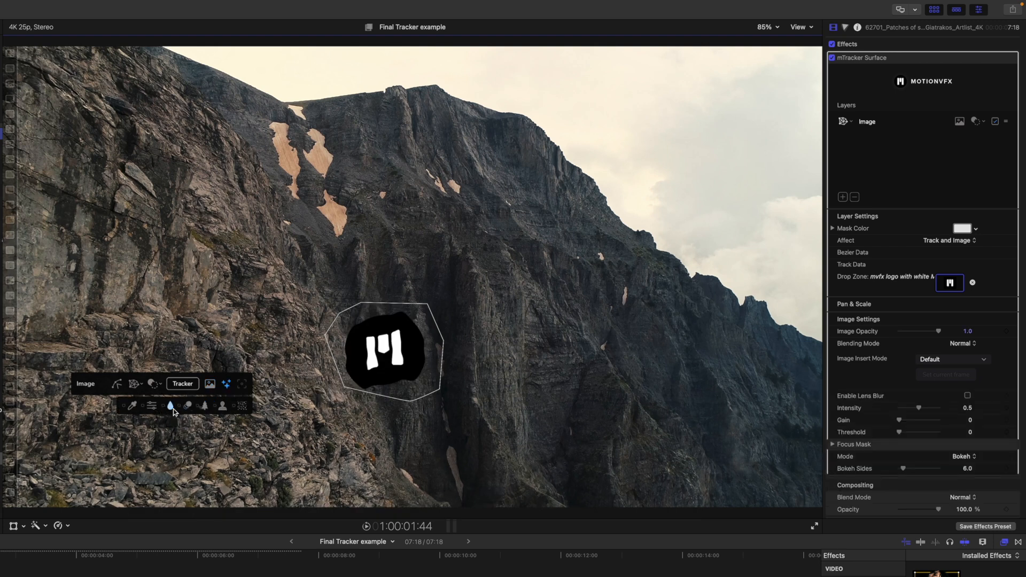
# - Give the logo Lens Blur 0.33, Overlay blending, and a dark grey Color Levels lift
pyautogui.click(968, 396)
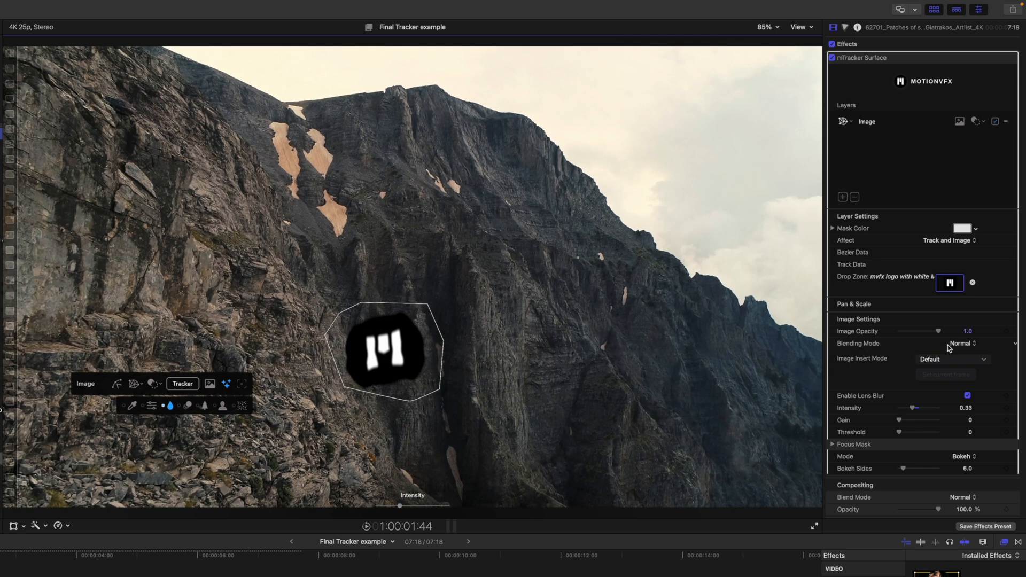
pyautogui.click(961, 343)
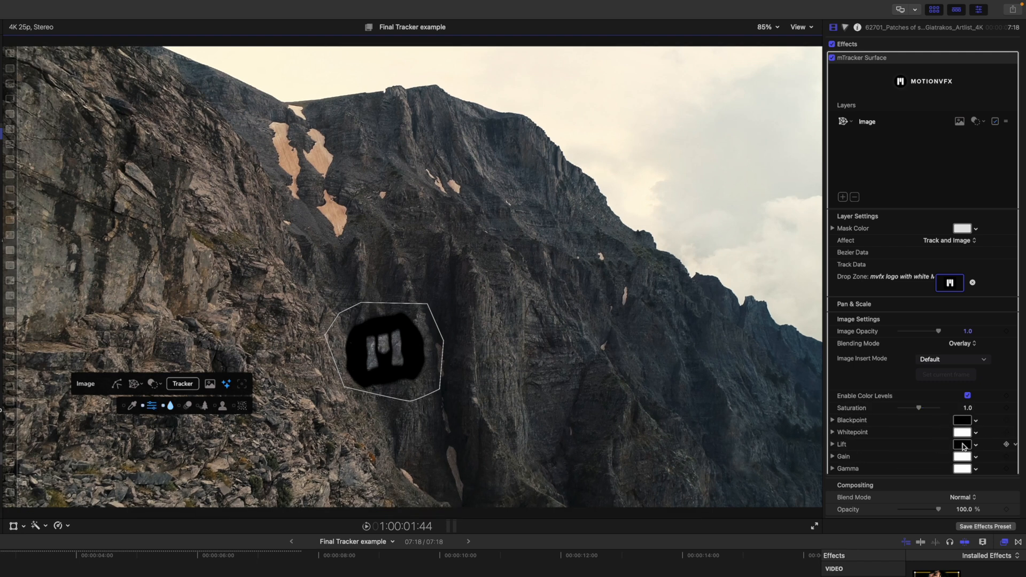
pyautogui.click(962, 444)
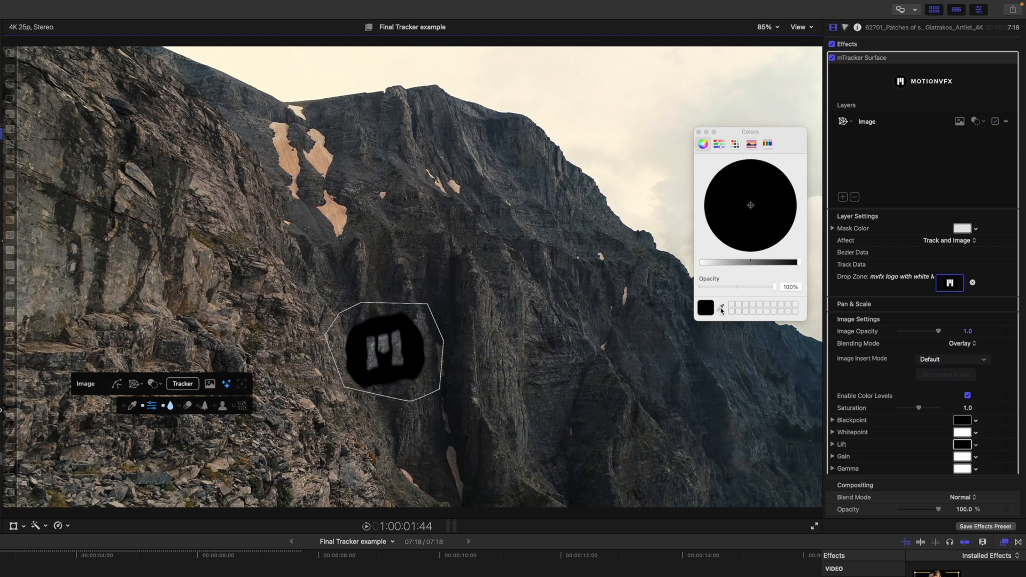
pyautogui.moveTo(444, 303)
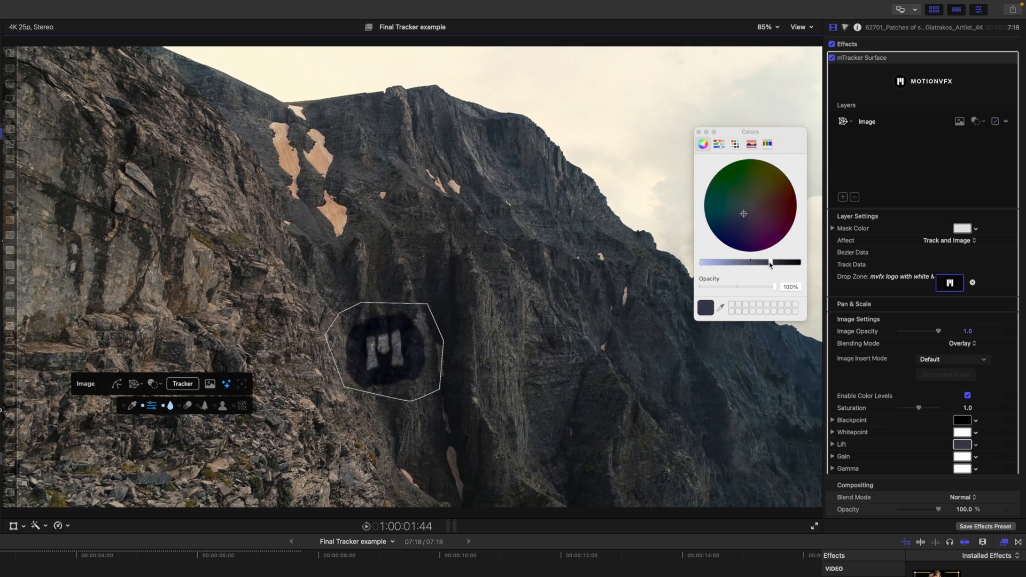
pyautogui.click(700, 132)
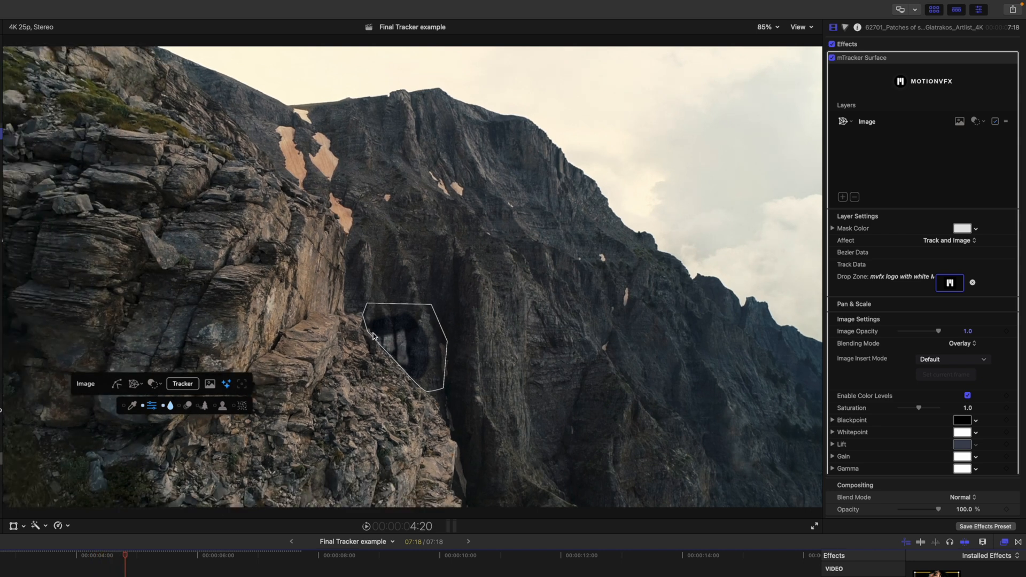
# - Move the playhead to a later moment where the ridge crosses the logo
pyautogui.click(137, 560)
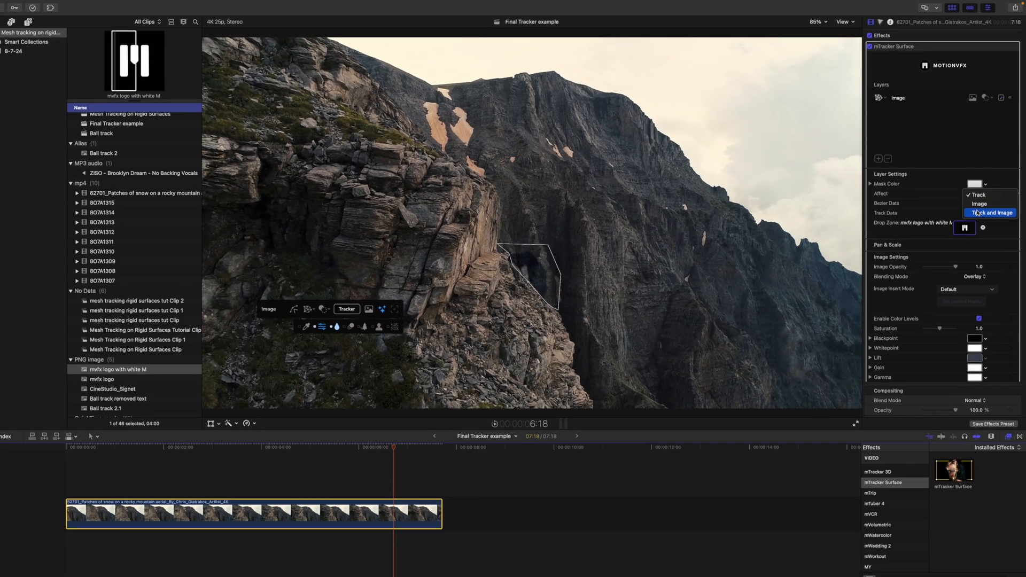
# - Set Affect to track and image, then keyframe the logo outline along the ridge at several frames
pyautogui.click(990, 212)
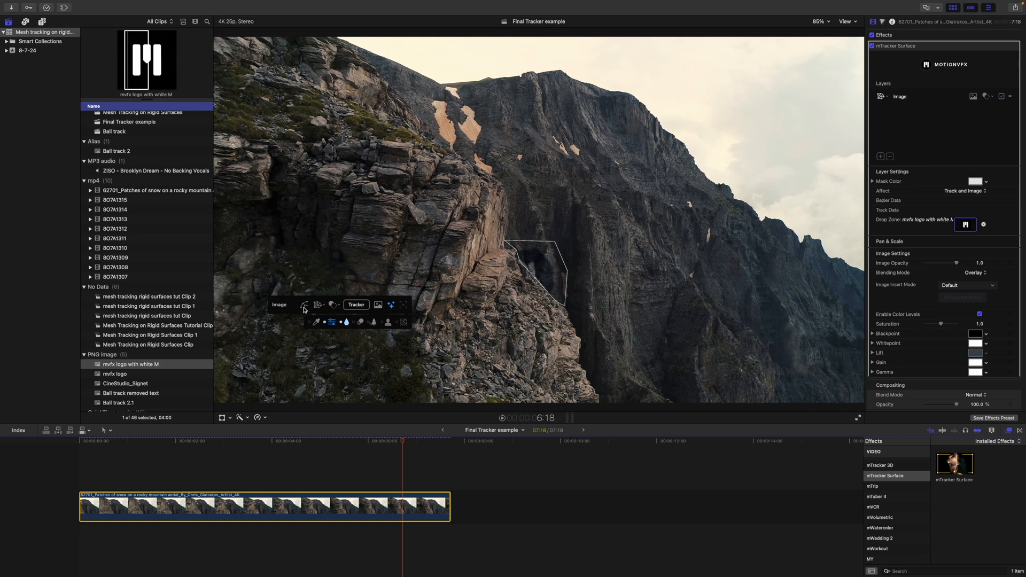
pyautogui.click(304, 304)
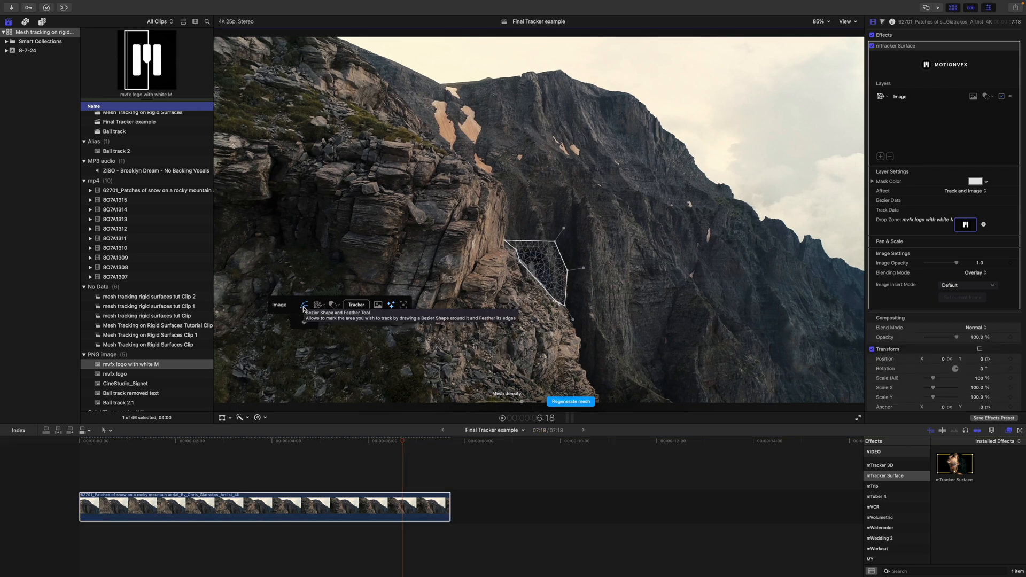
pyautogui.click(347, 448)
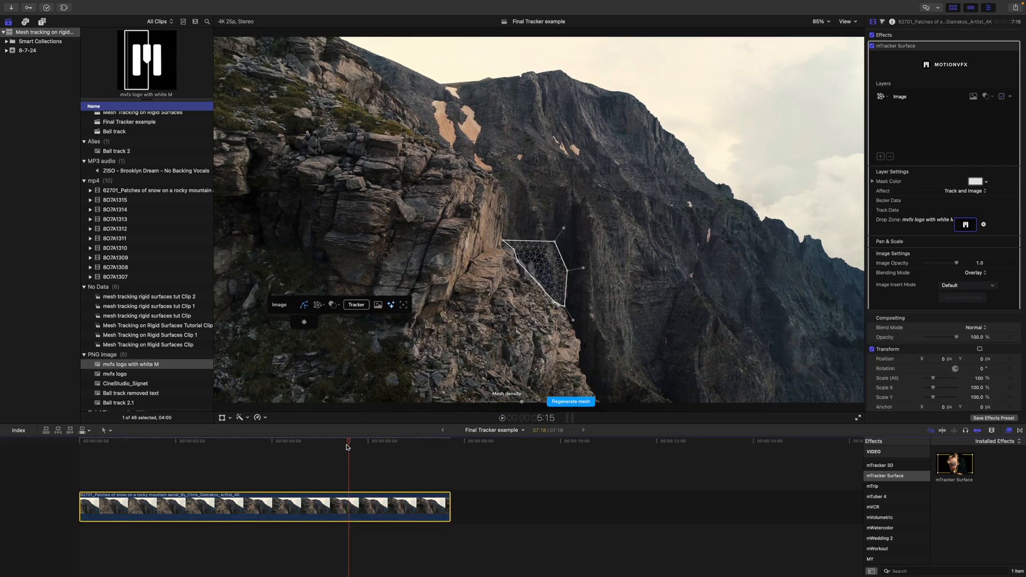
pyautogui.click(260, 442)
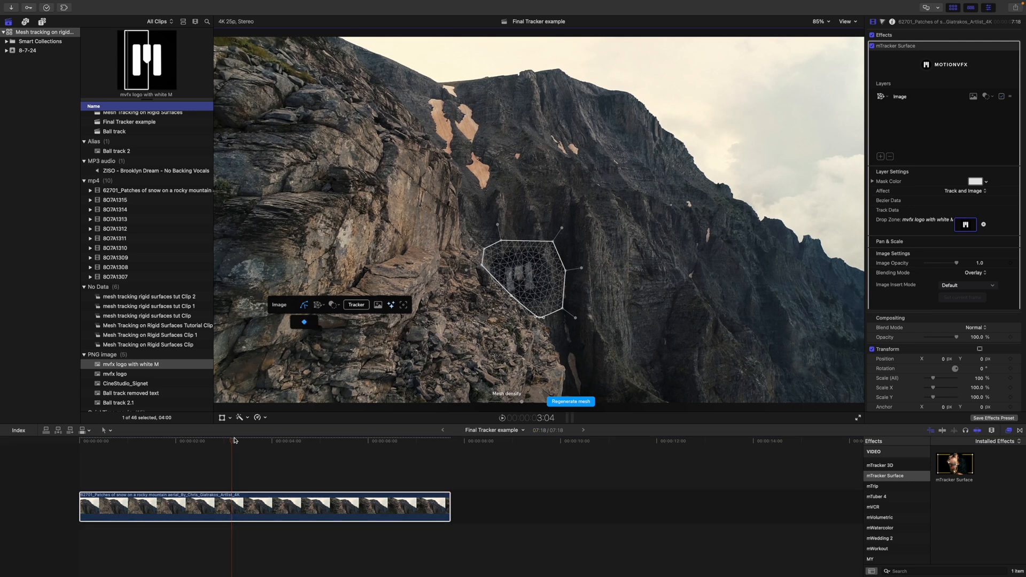
pyautogui.click(321, 441)
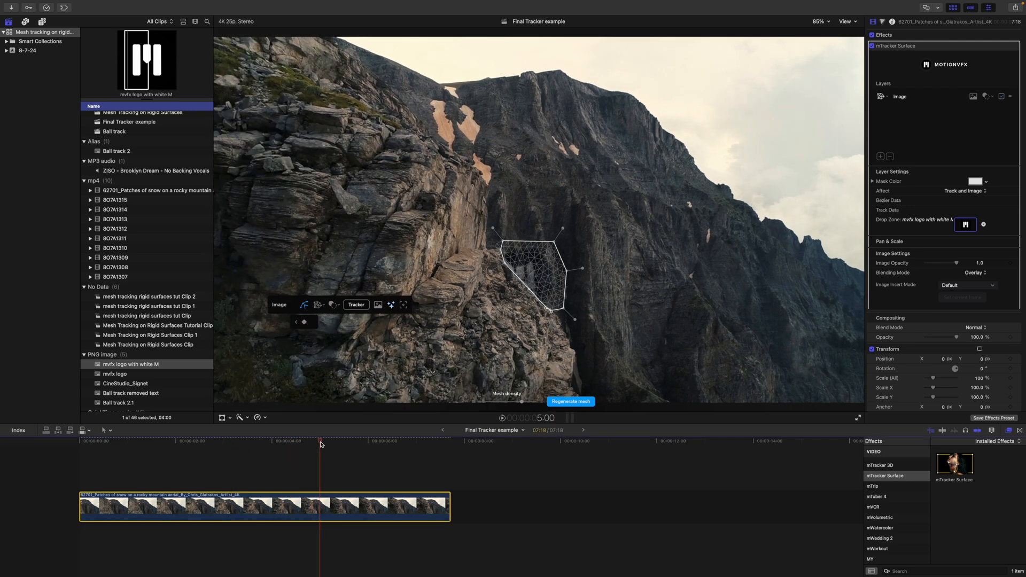